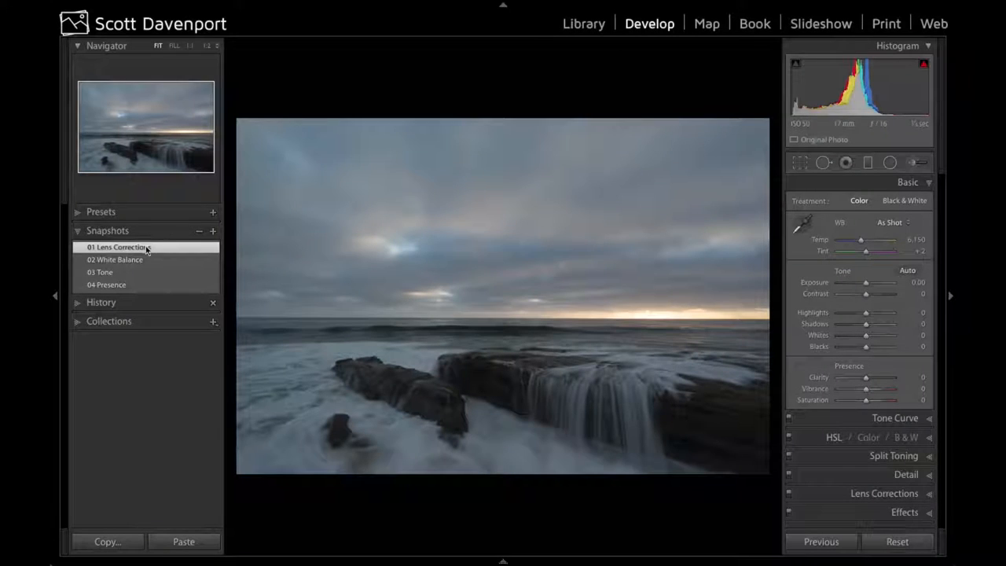
# Review the Lens Corrections snapshot's Profile and Basic settings for the Sony lens profile
pyautogui.click(883, 494)
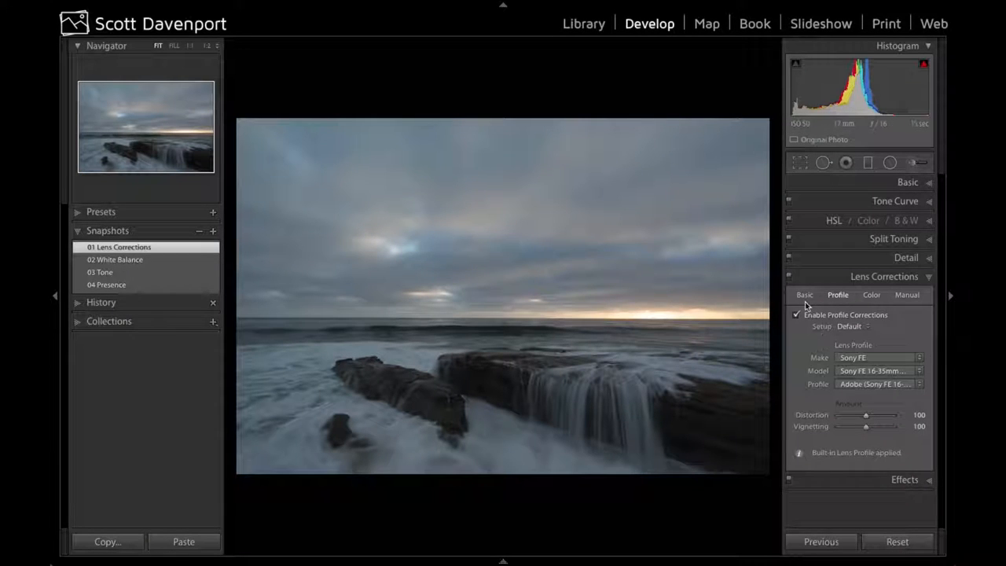
pyautogui.click(805, 295)
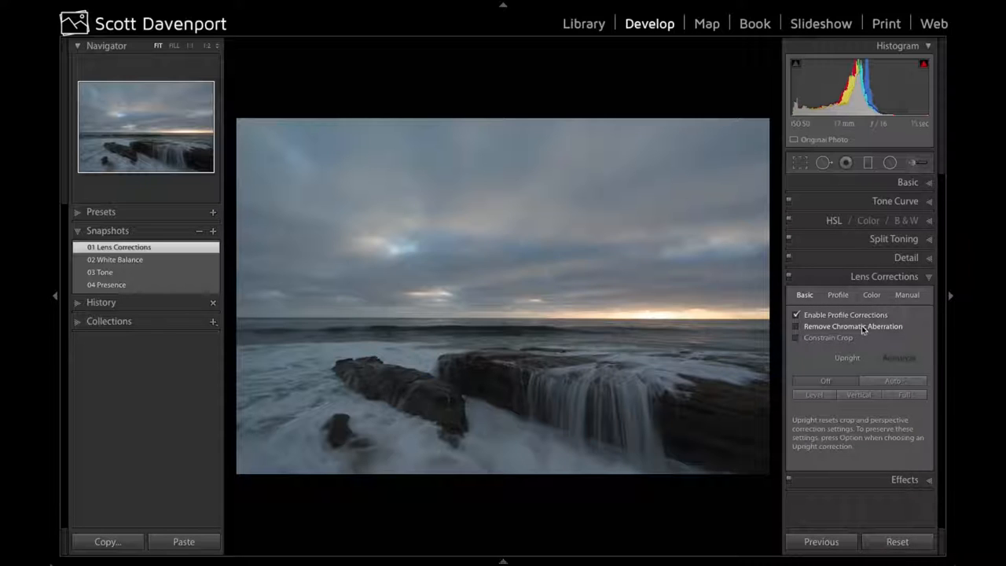
pyautogui.moveTo(862, 329)
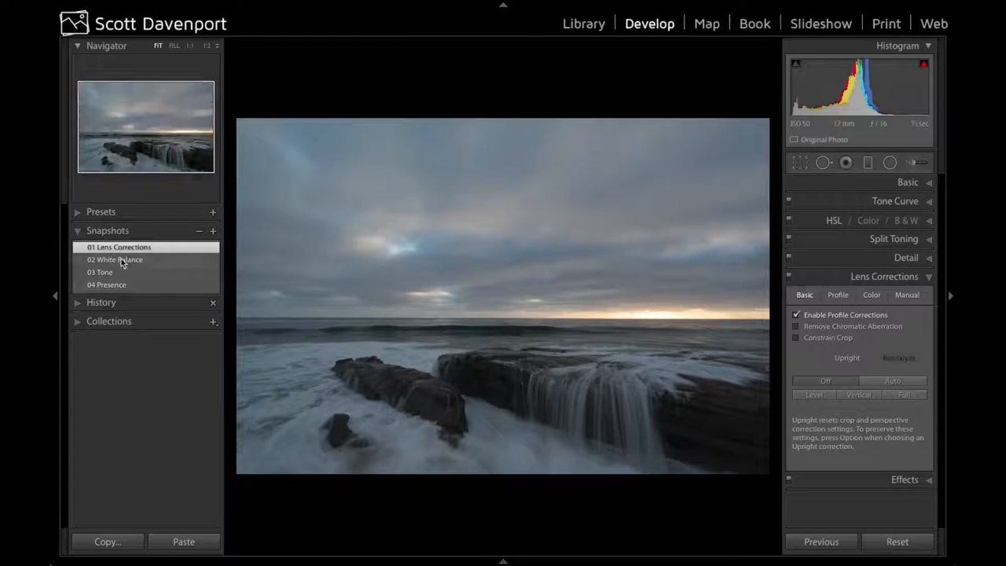
# Load snapshot 02 White Balance and compare it against 01 Lens Corrections
pyautogui.click(115, 260)
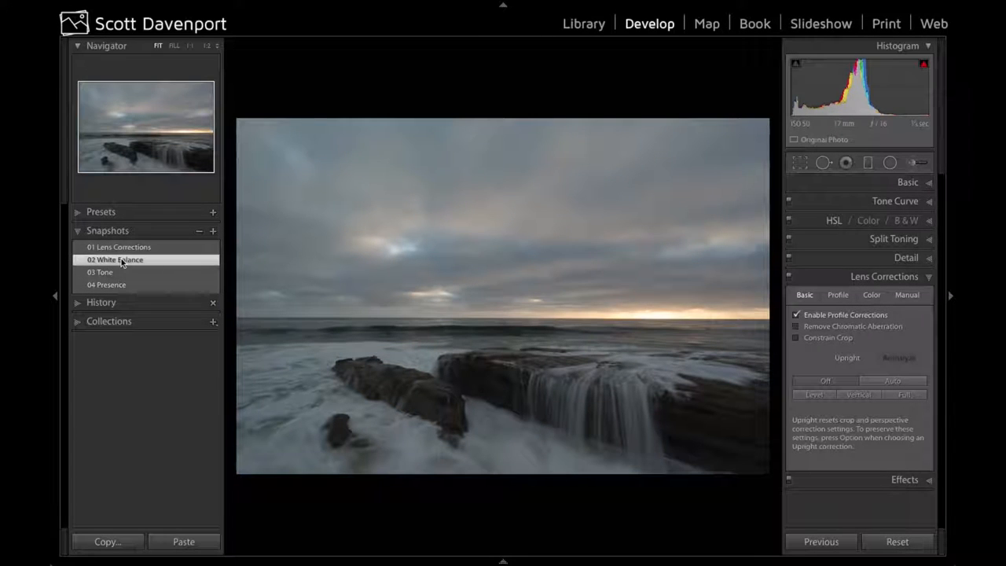
pyautogui.click(119, 246)
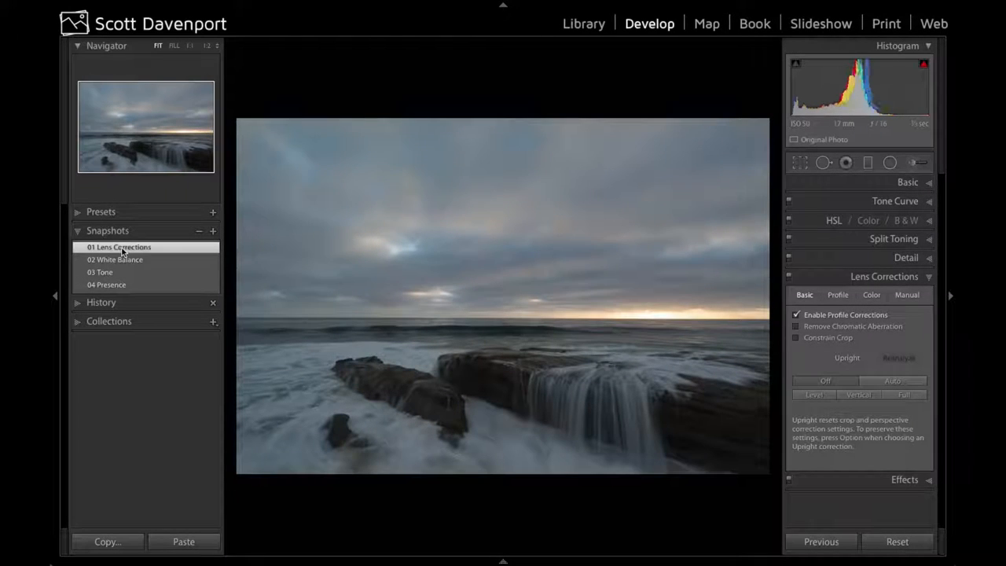
pyautogui.click(113, 260)
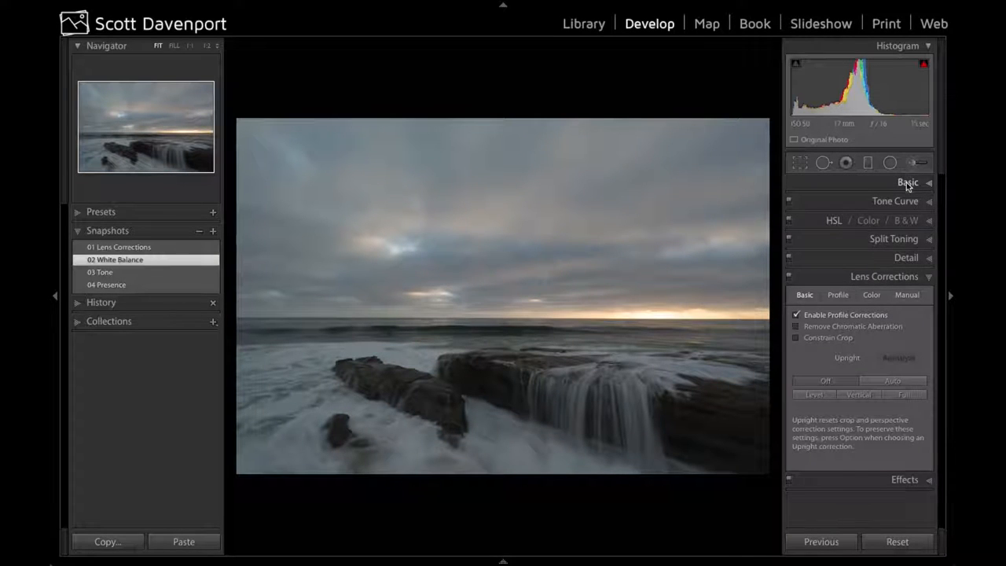
# Sample a neutral area of the scene with the White Balance eyedropper for a custom balance near 6,917
pyautogui.click(909, 182)
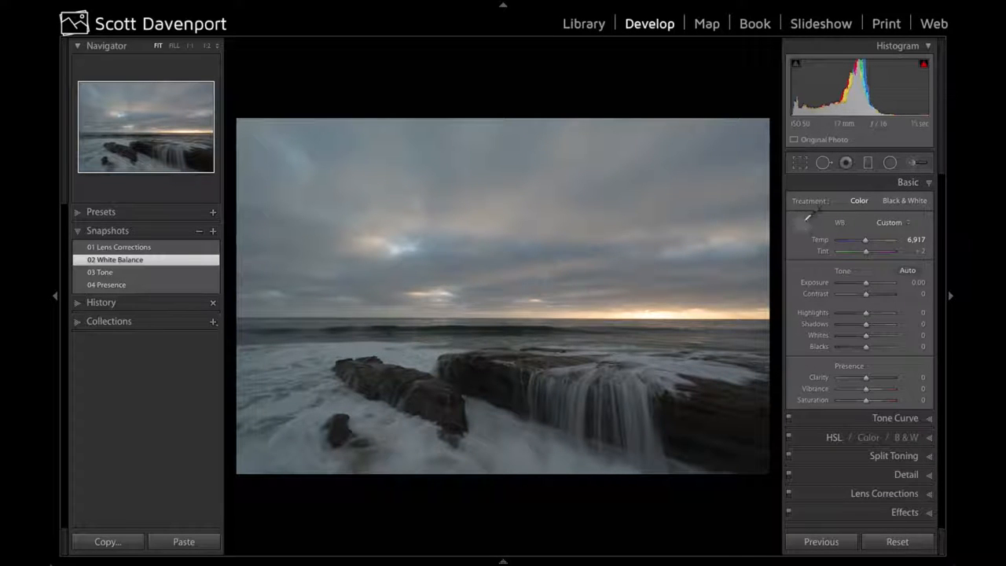
pyautogui.click(808, 220)
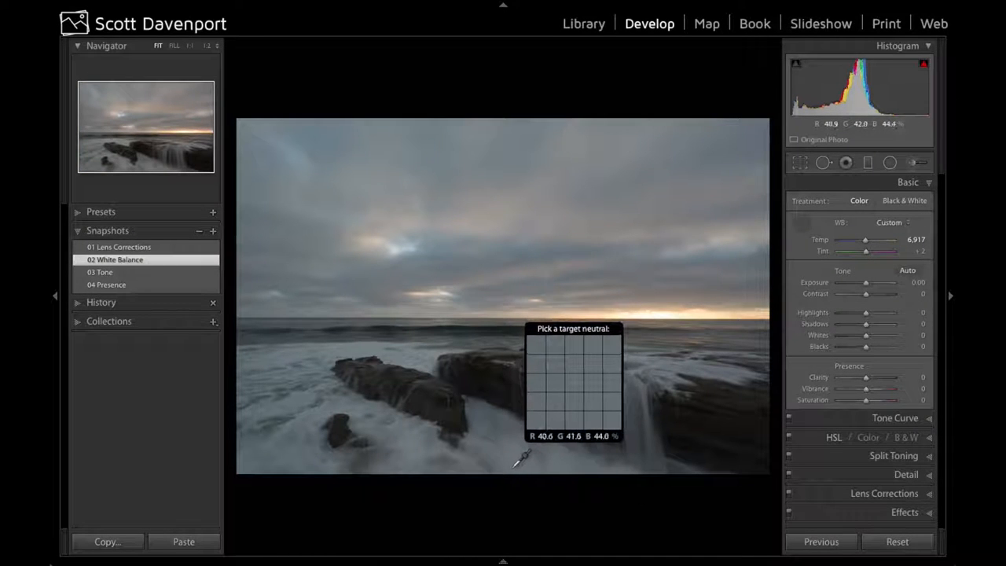
pyautogui.moveTo(421, 445)
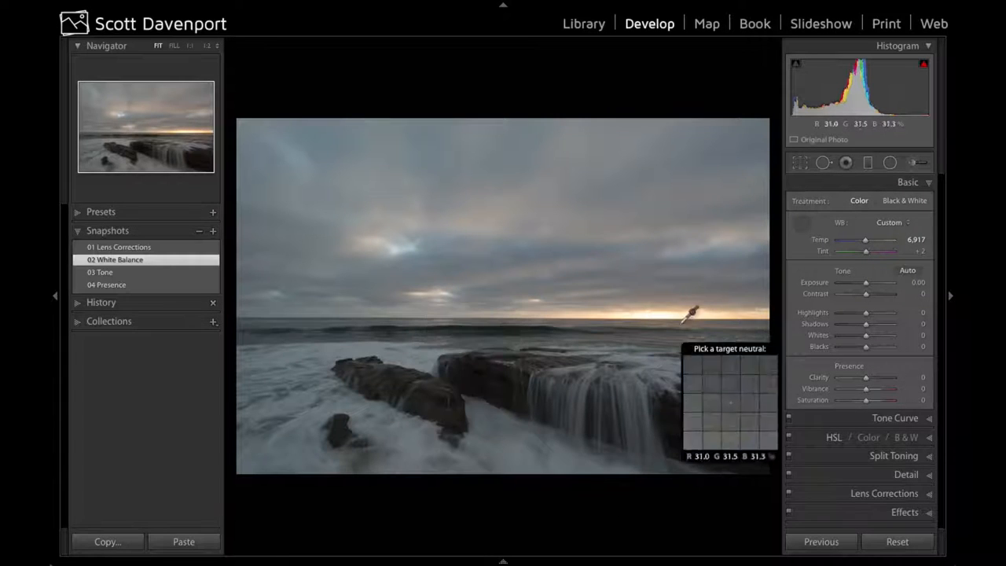
pyautogui.click(689, 323)
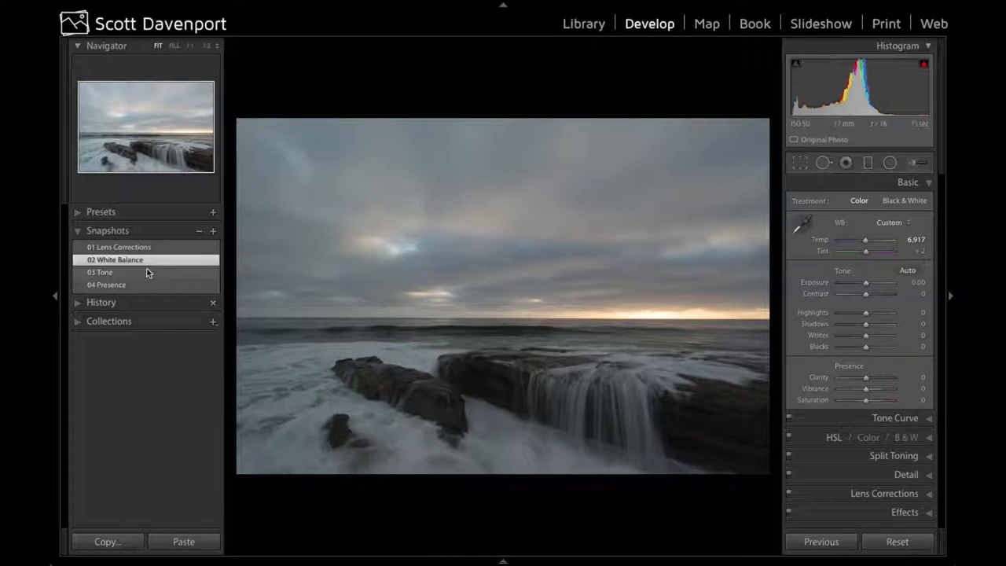
# Load snapshot 03 Tone, compare with 02, and enable the highlight clipping indicator
pyautogui.click(101, 272)
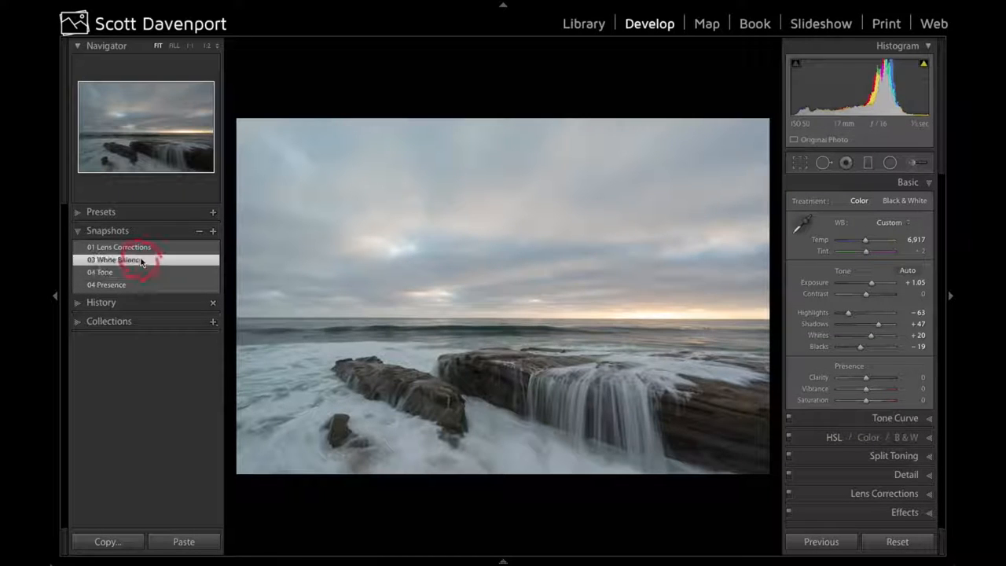
pyautogui.click(118, 259)
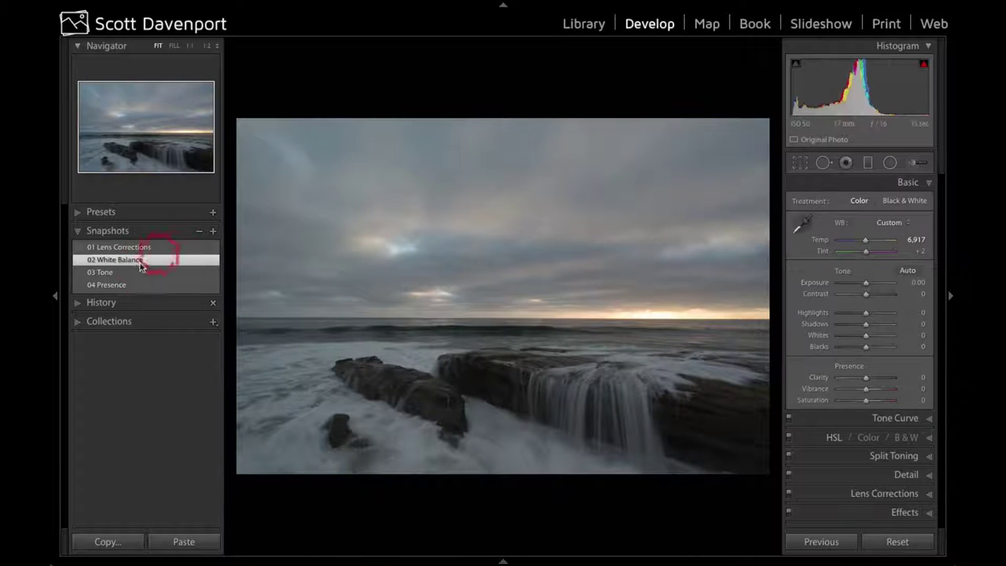
pyautogui.click(101, 272)
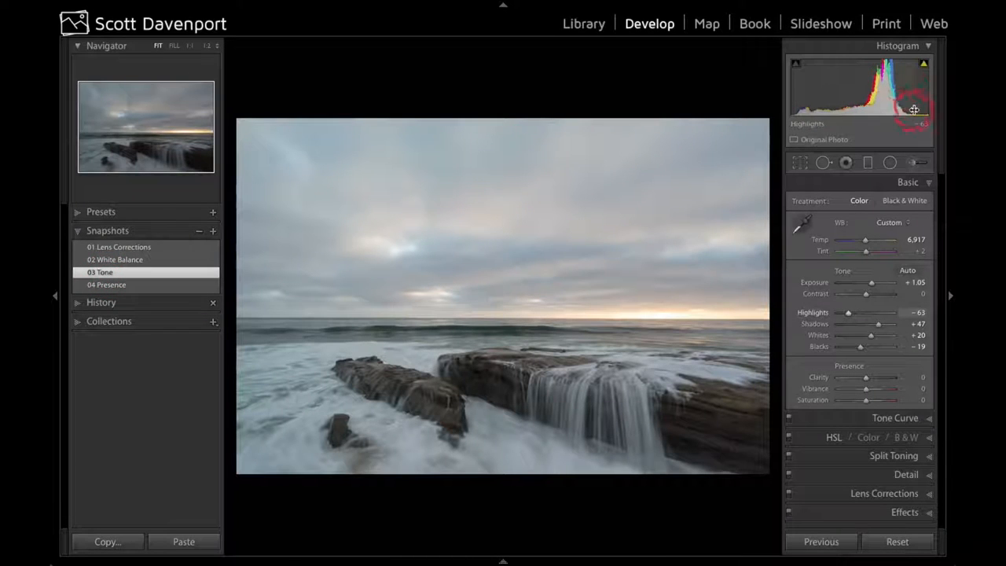
pyautogui.click(925, 59)
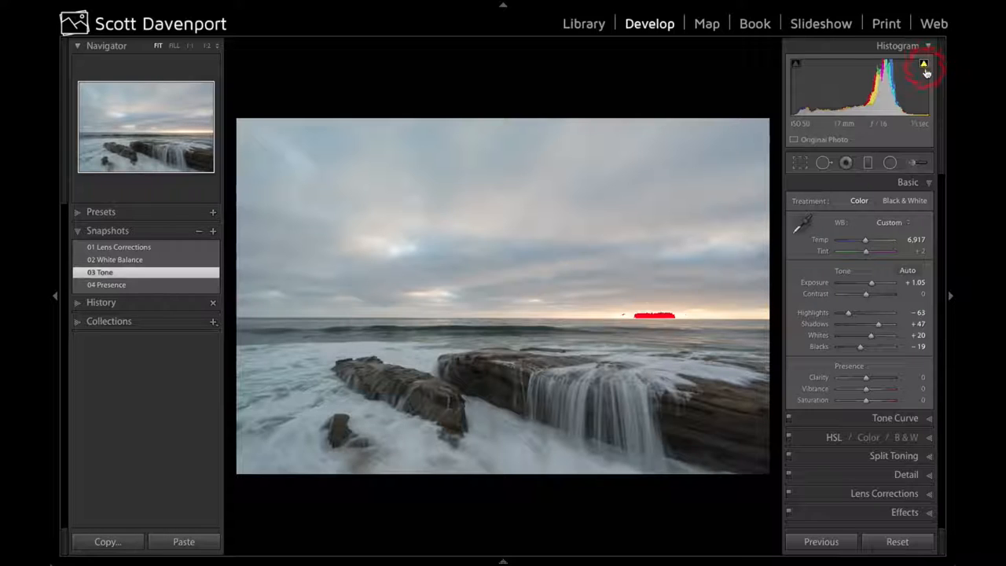
pyautogui.moveTo(924, 66)
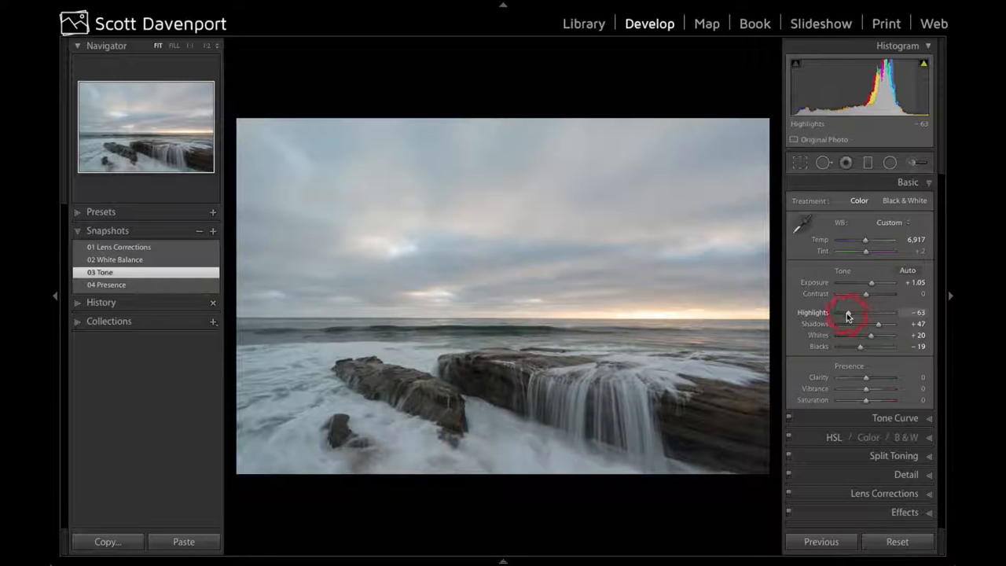
pyautogui.moveTo(487, 273)
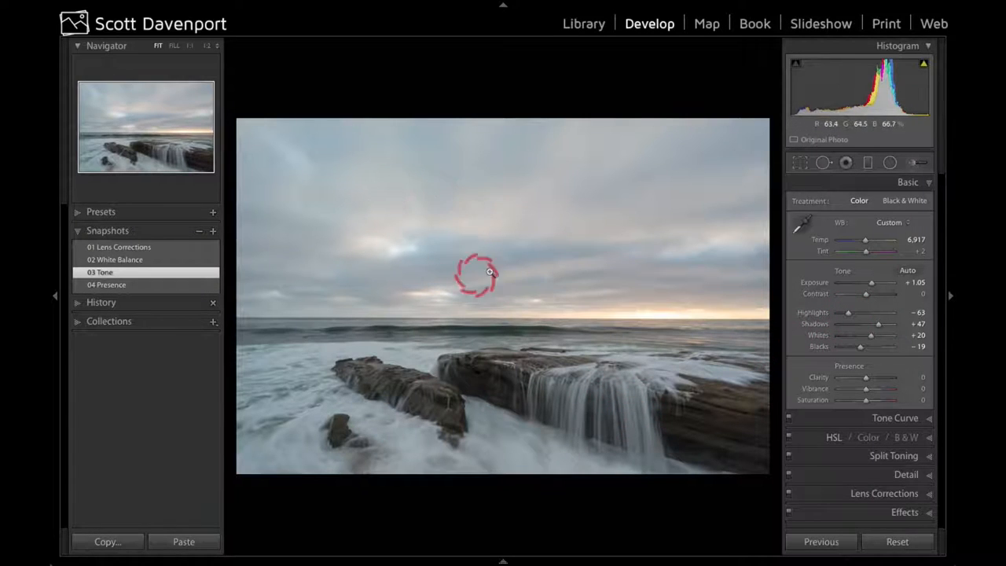
pyautogui.moveTo(723, 393)
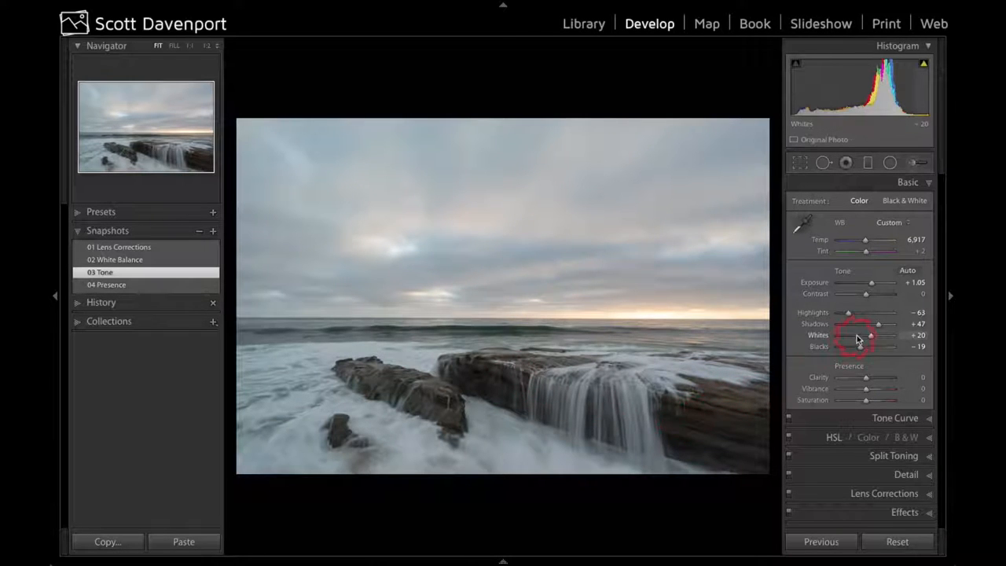
# Pull the Shadows slider down and back up to demonstrate its effect
pyautogui.moveTo(878, 324); pyautogui.dragTo(863, 324)
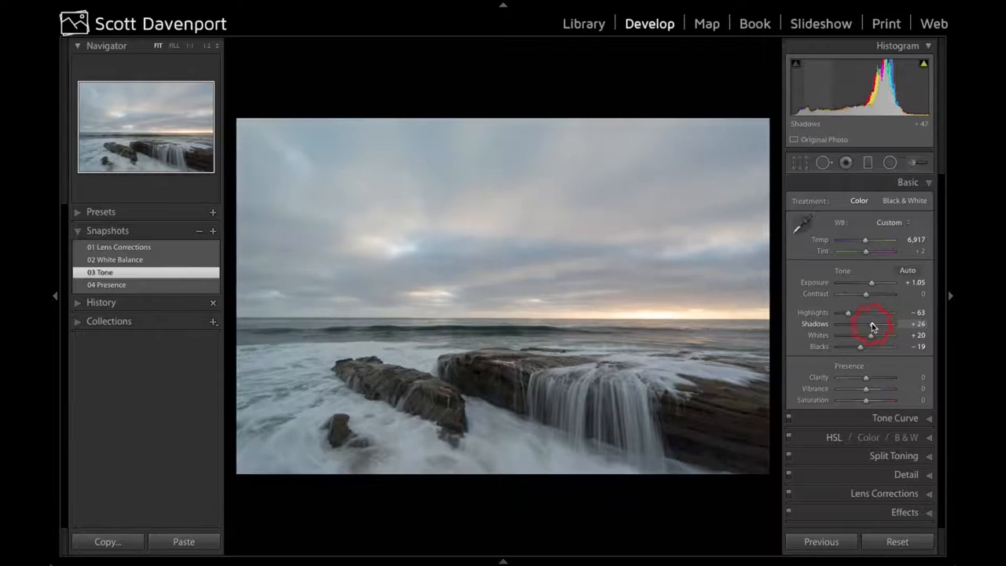
pyautogui.moveTo(874, 324); pyautogui.dragTo(863, 323)
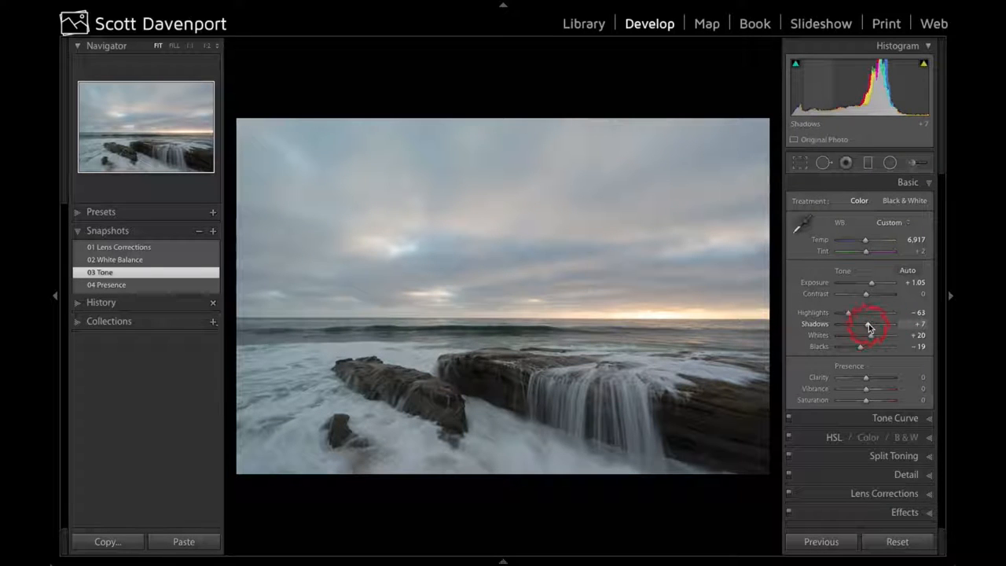
pyautogui.moveTo(699, 427)
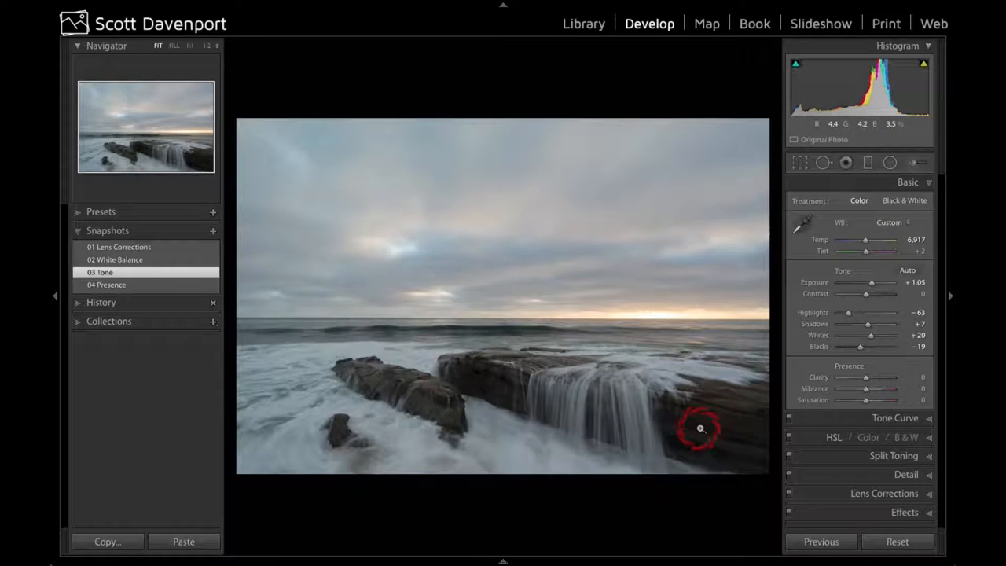
pyautogui.moveTo(868, 324); pyautogui.dragTo(879, 324)
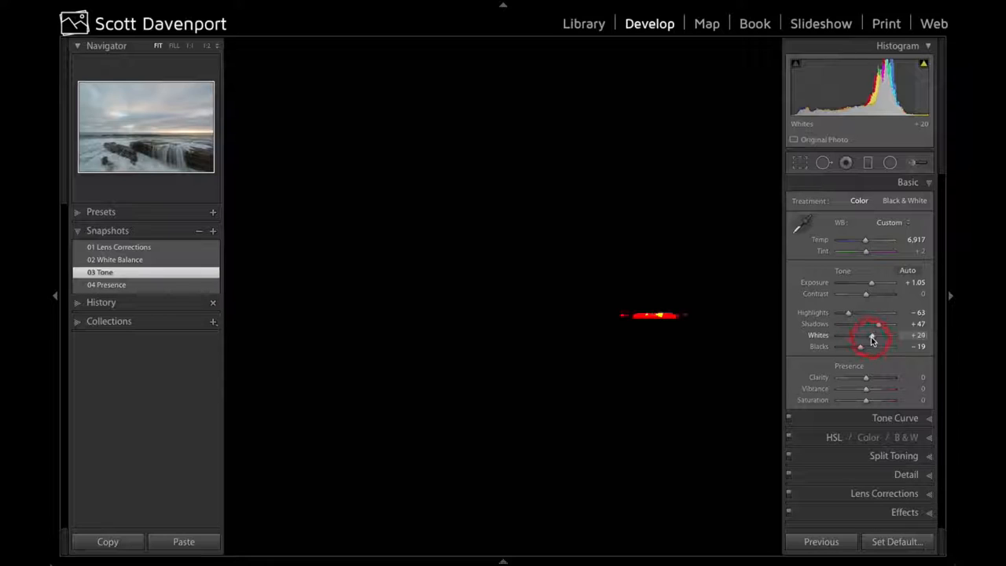
# Set whites to +22 and blacks to −24, each just short of clipping, using the clipping mask
pyautogui.moveTo(877, 335); pyautogui.dragTo(871, 335)
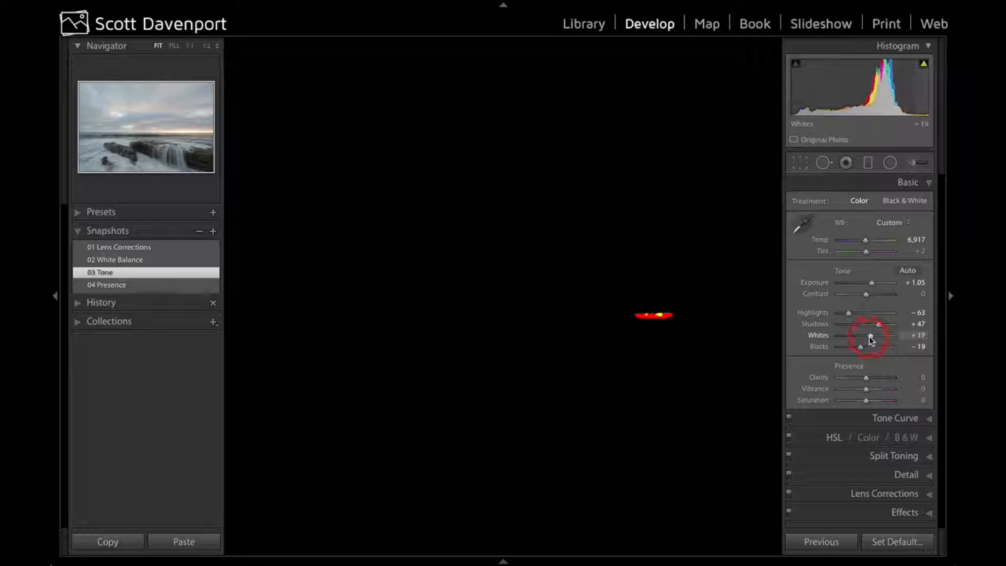
pyautogui.moveTo(868, 335); pyautogui.dragTo(873, 335)
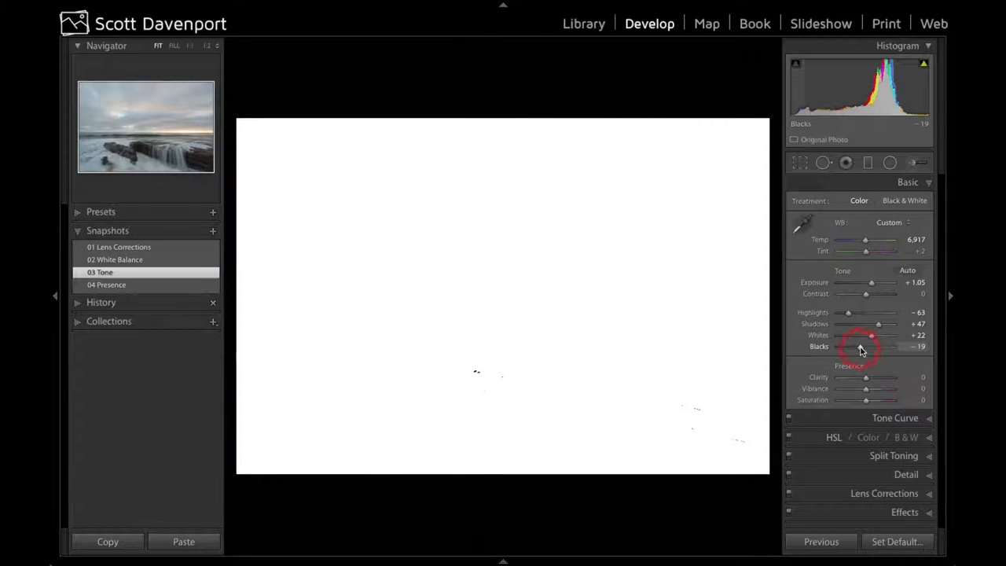
pyautogui.moveTo(871, 345); pyautogui.dragTo(849, 346)
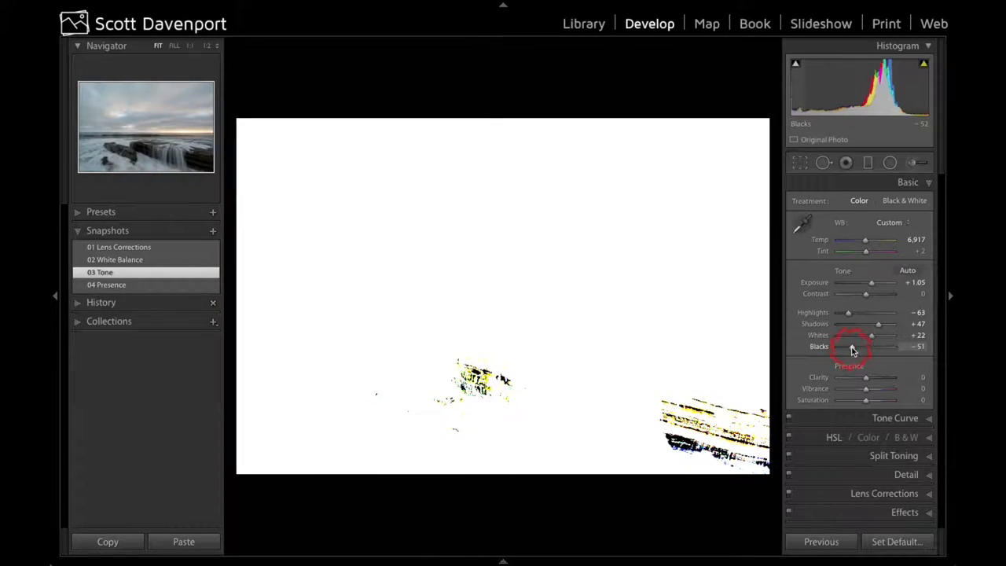
pyautogui.moveTo(871, 348); pyautogui.dragTo(880, 347)
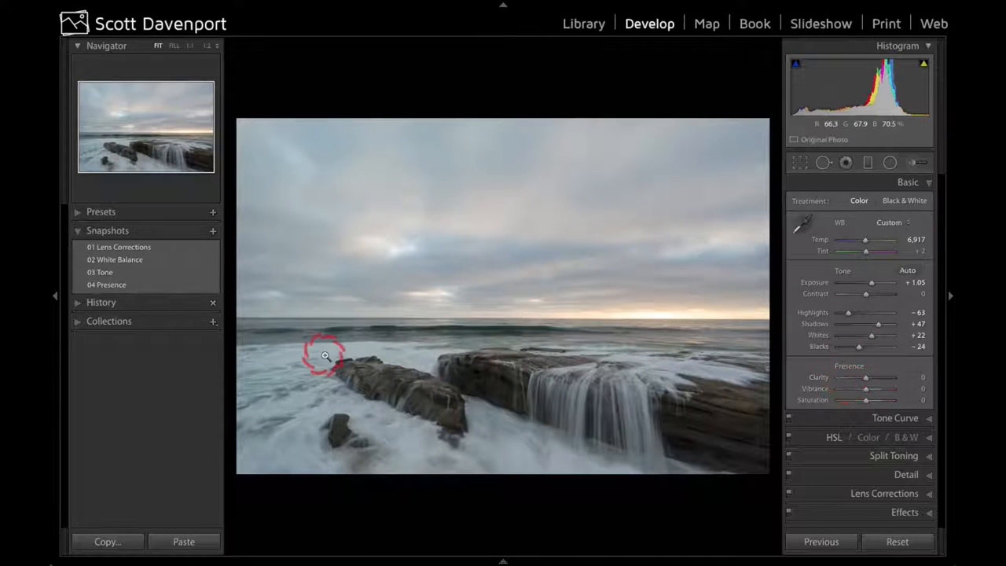
# Load snapshot 04 Presence (clarity +15, saturation +8) and compare it with 03 Tone
pyautogui.click(107, 285)
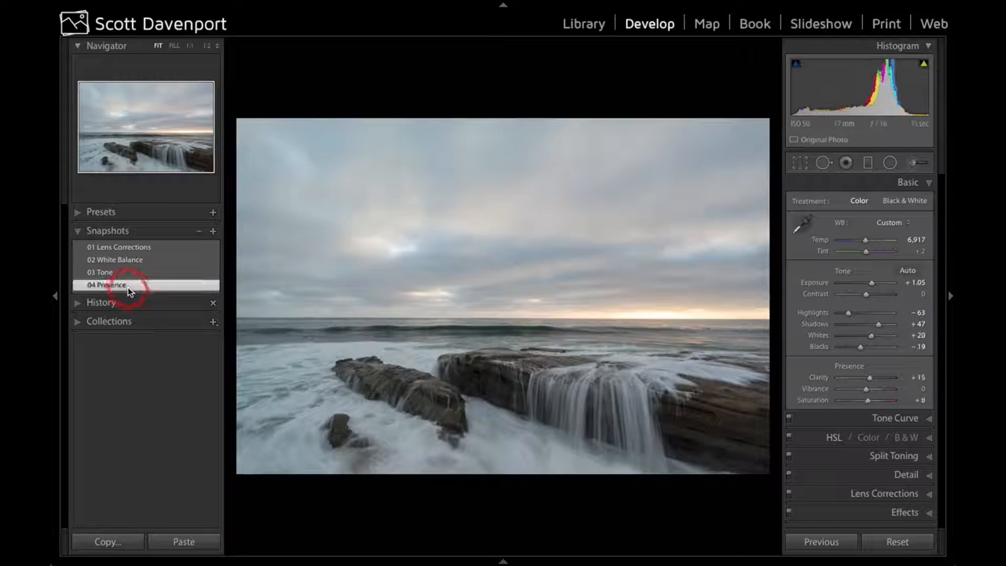
pyautogui.click(106, 285)
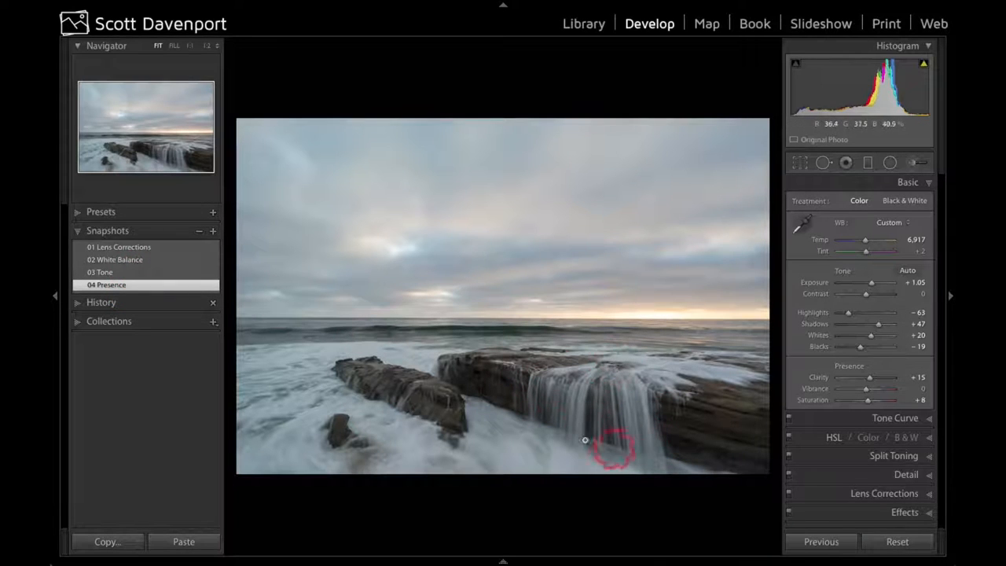
pyautogui.click(107, 284)
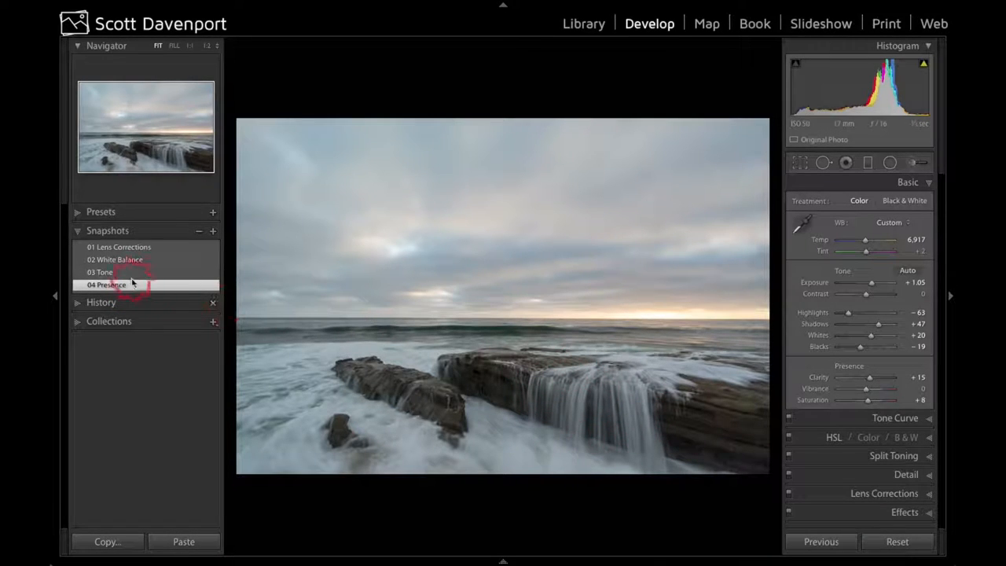
pyautogui.click(101, 271)
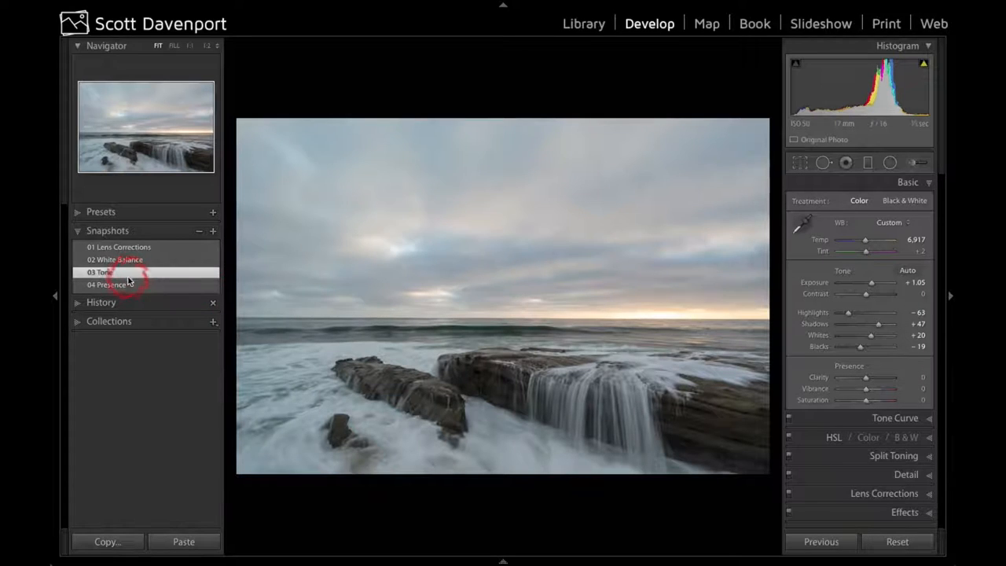
pyautogui.click(107, 285)
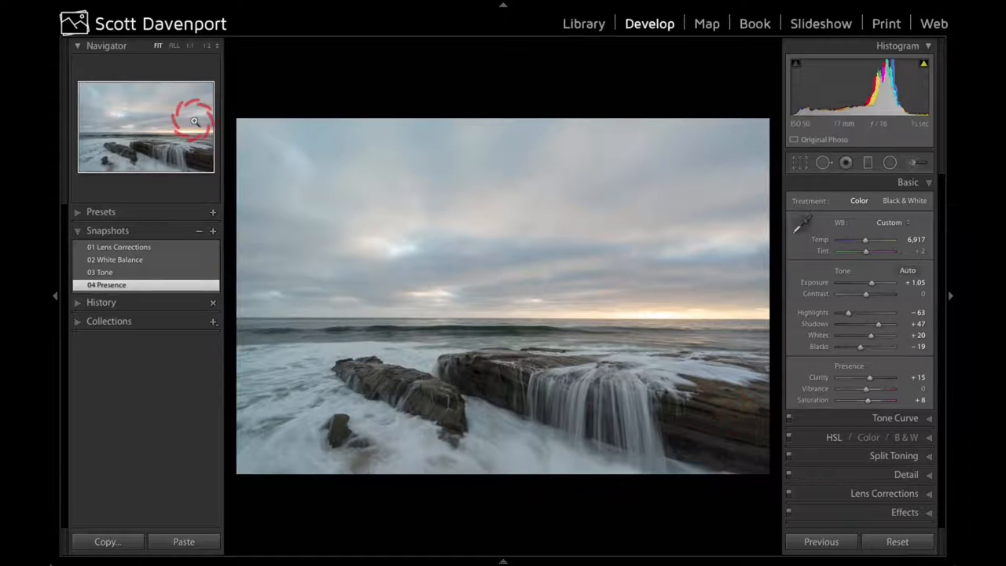
# Send the seascape photo to Perfect Effects 9 via File > Plug-in Extras
pyautogui.click(149, 6)
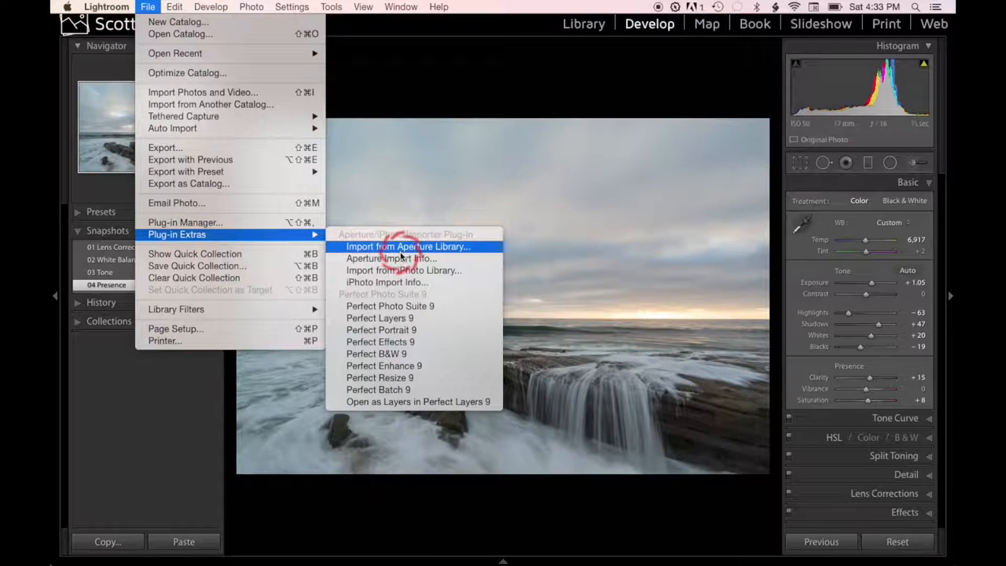
pyautogui.moveTo(428, 343)
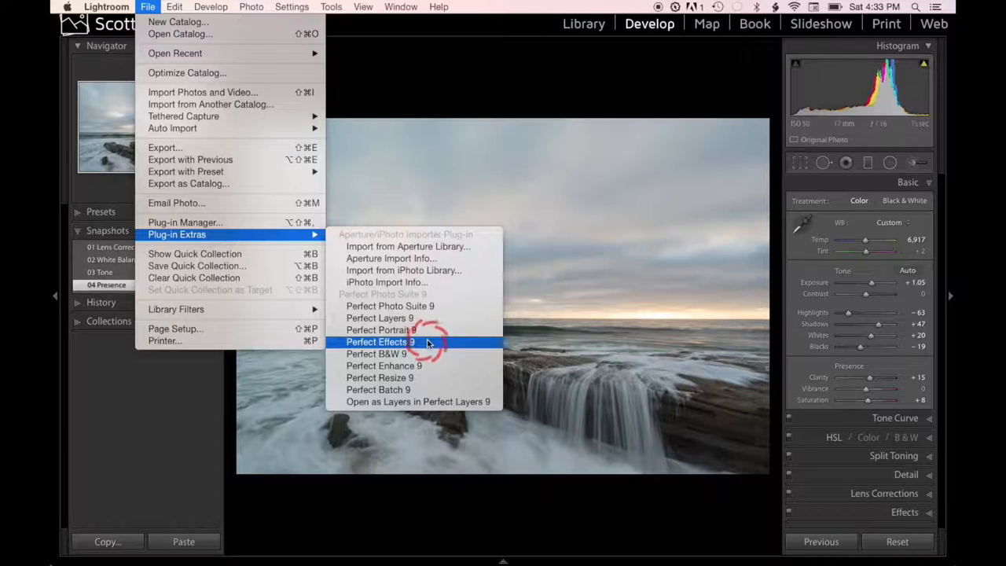
pyautogui.click(377, 342)
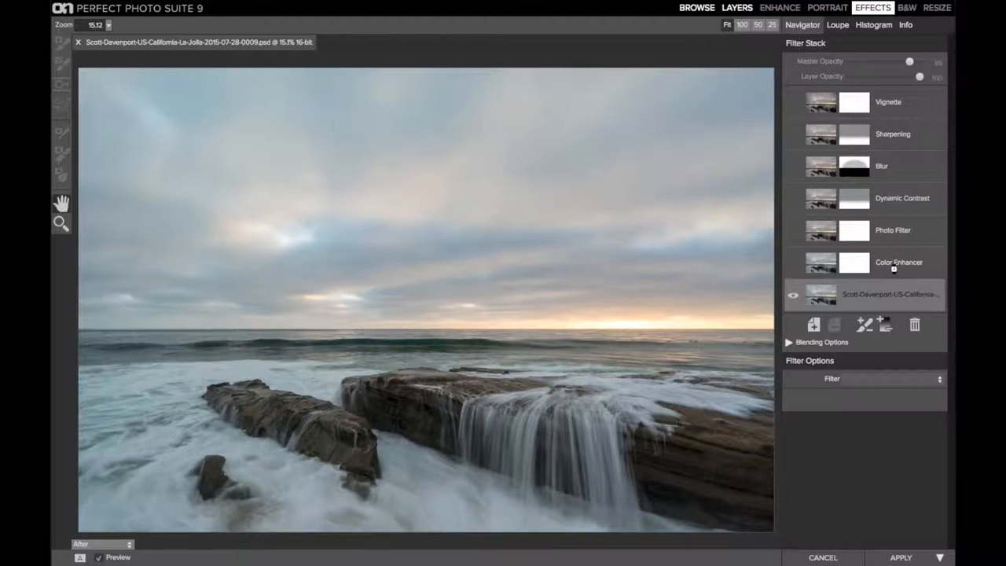
# Switch on the Color Enhancer layer and set its color range to Orange
pyautogui.click(895, 261)
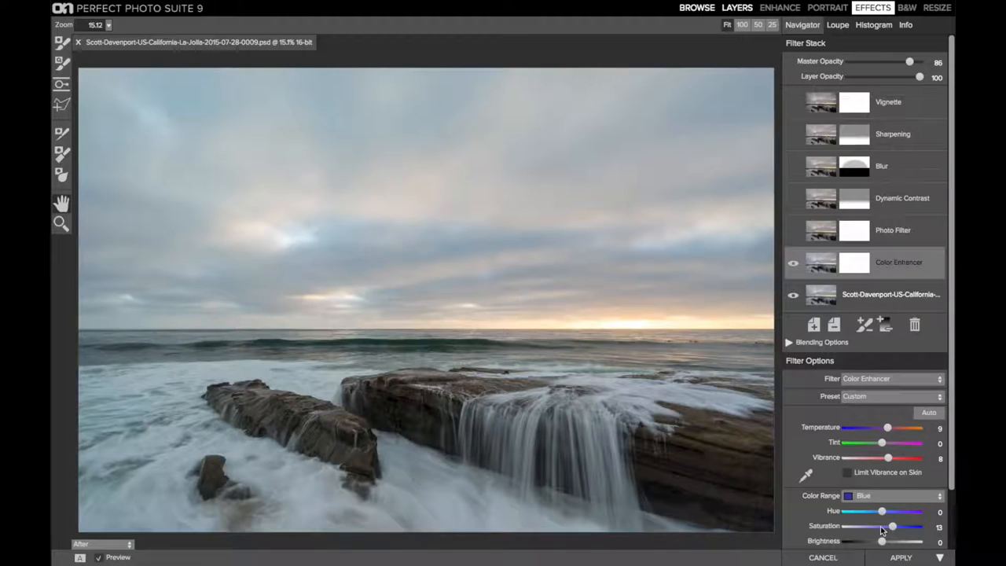
pyautogui.scroll(-3)
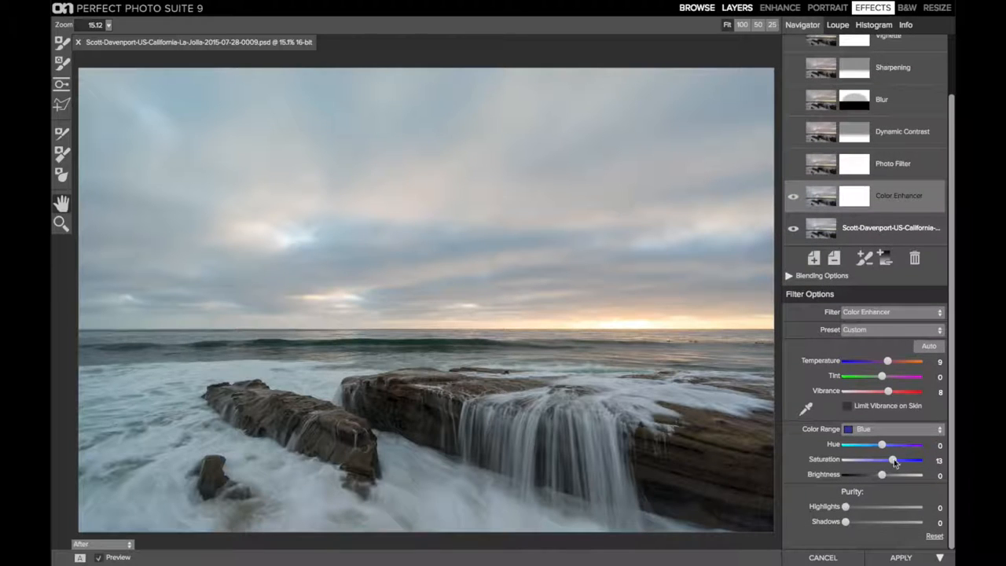
pyautogui.click(893, 430)
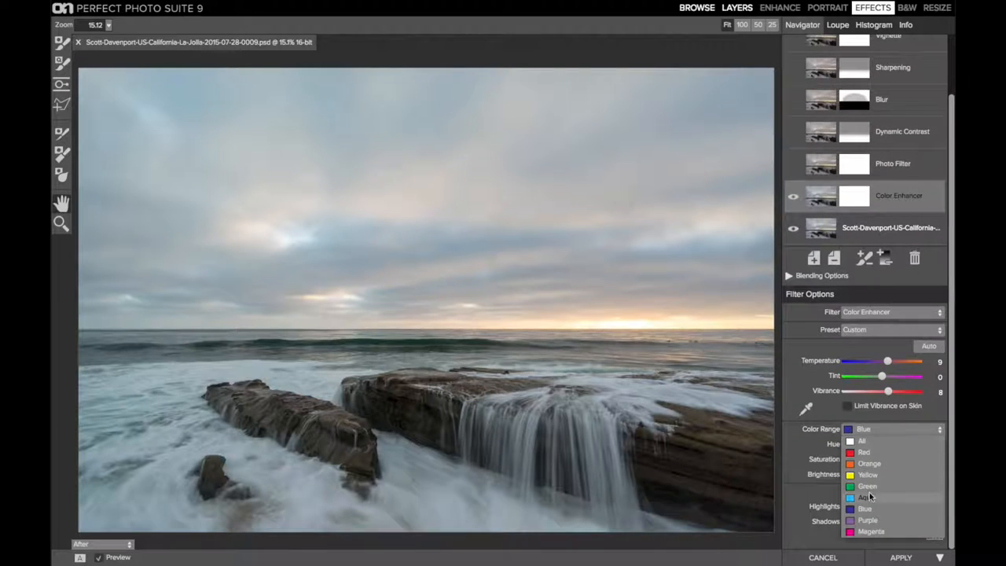
pyautogui.click(868, 497)
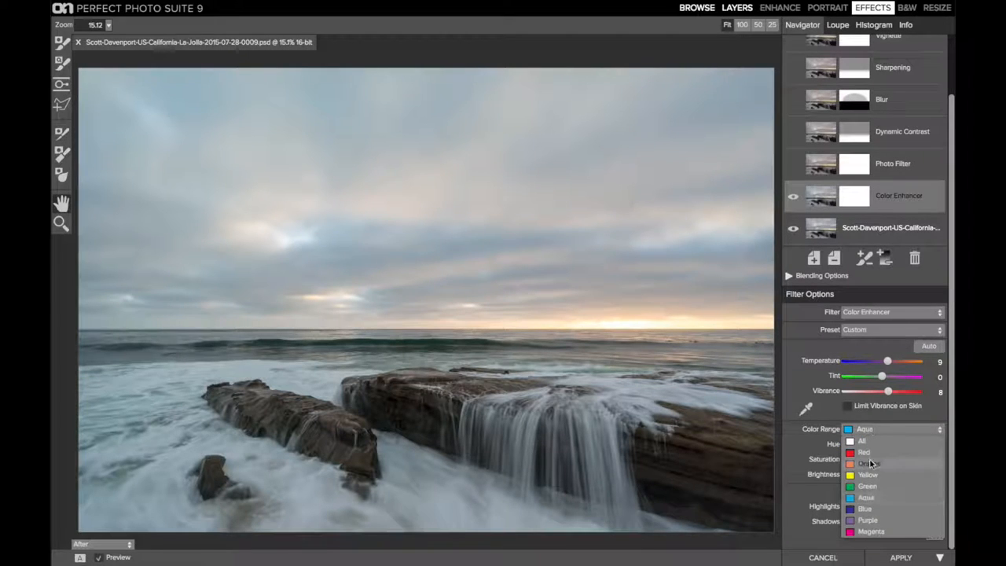
pyautogui.click(871, 463)
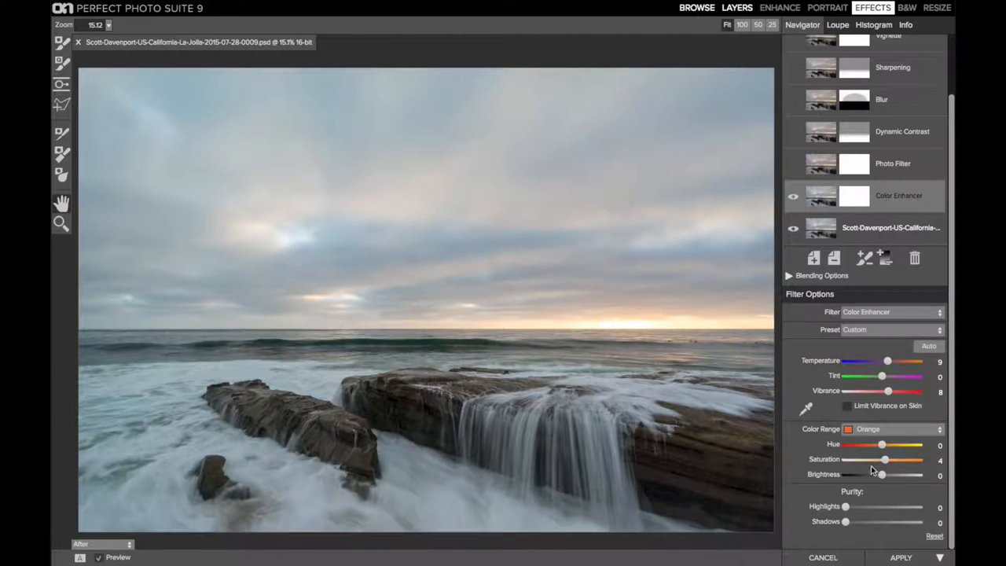
pyautogui.moveTo(414, 250)
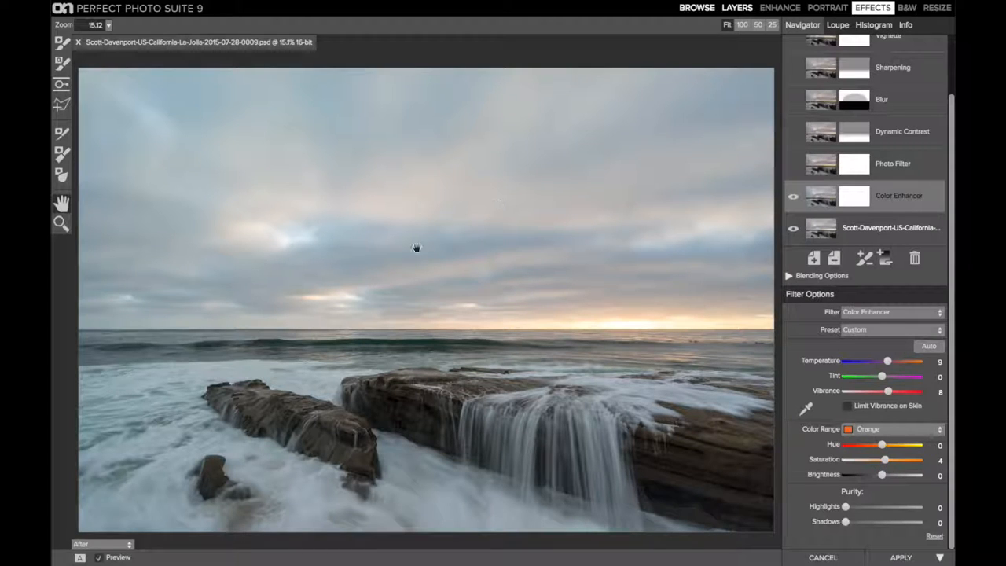
pyautogui.moveTo(459, 273)
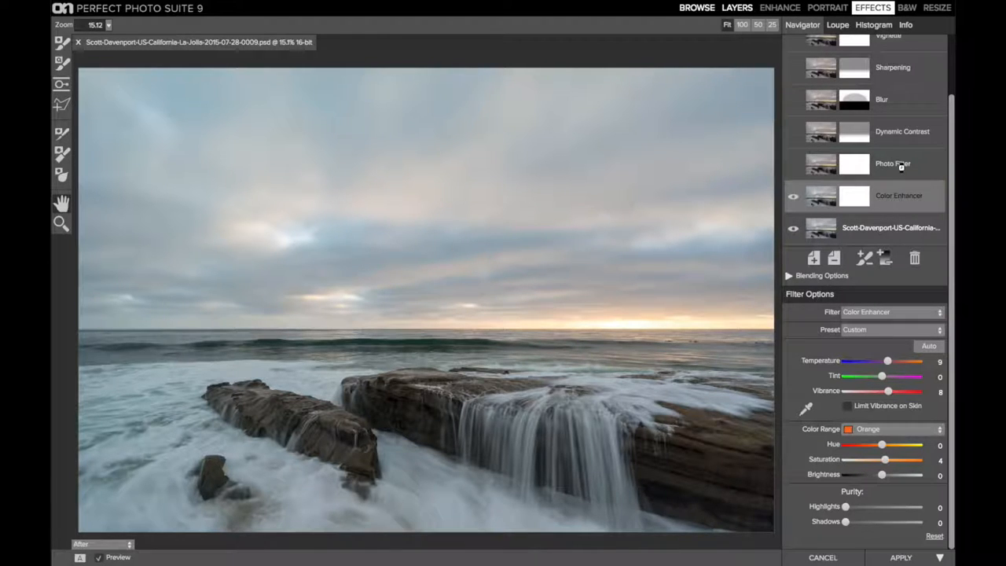
# Switch on the warm orange Photo Filter layer and settle its layer opacity at 34
pyautogui.click(893, 163)
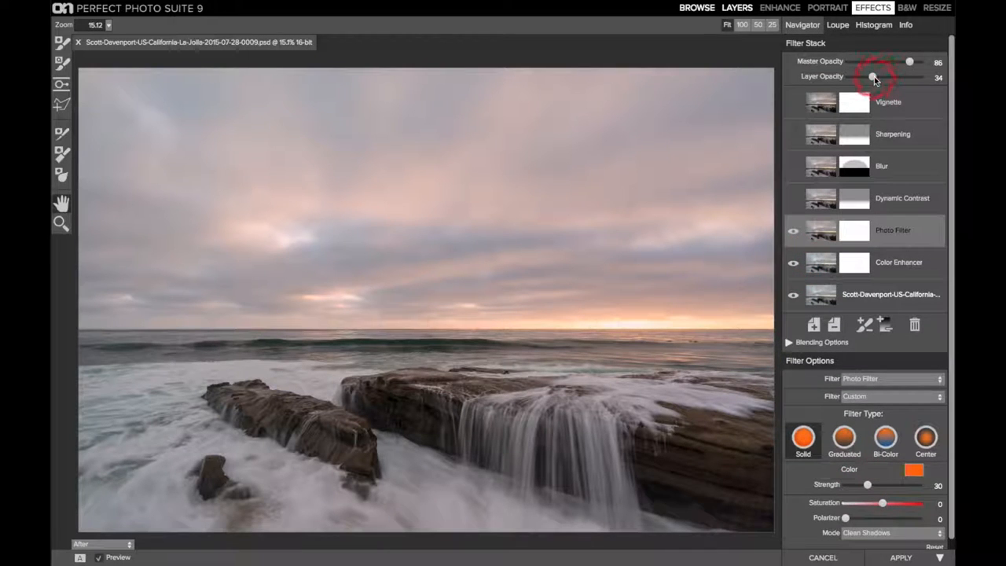
pyautogui.moveTo(874, 77)
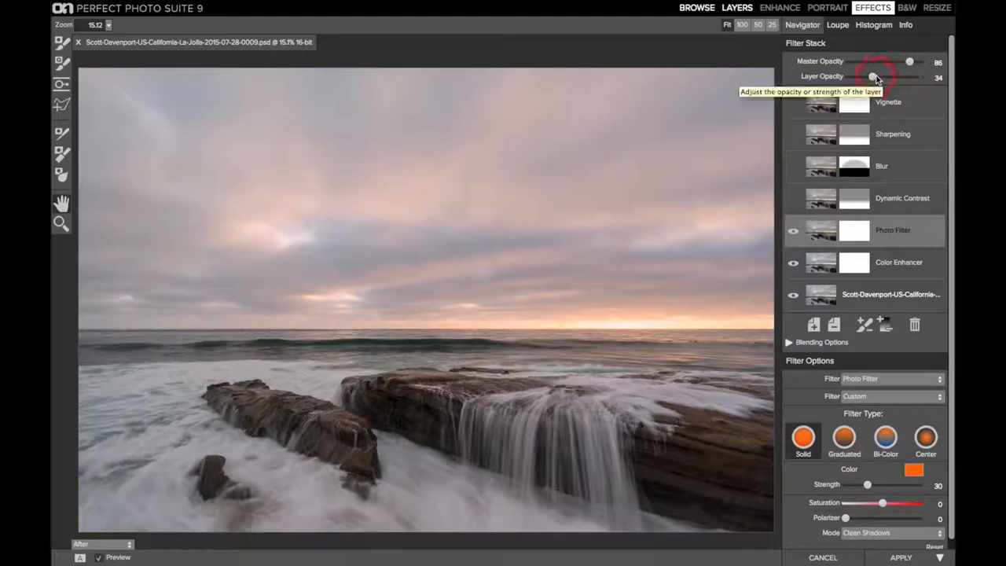
pyautogui.moveTo(873, 76); pyautogui.dragTo(922, 75)
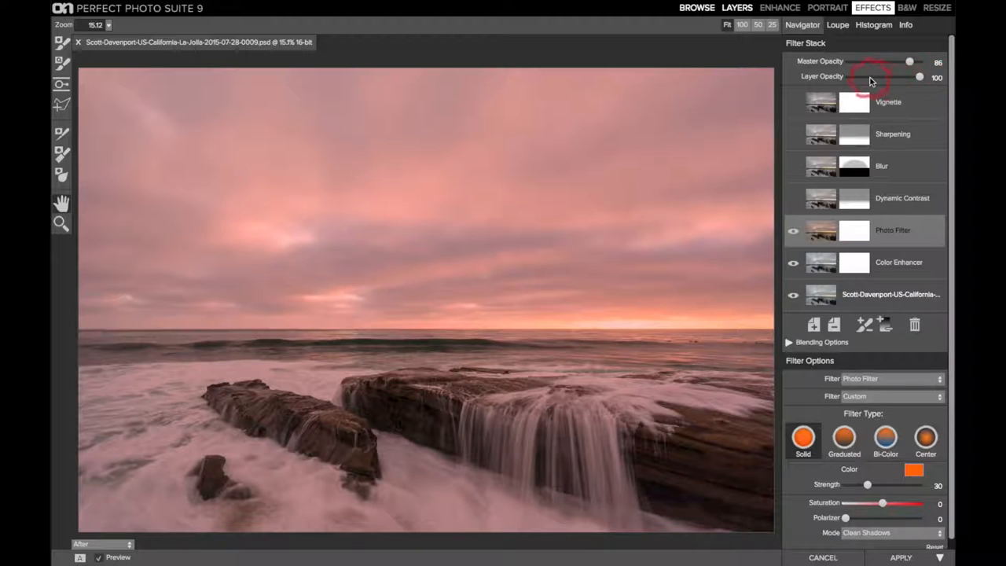
pyautogui.moveTo(920, 76); pyautogui.dragTo(867, 77)
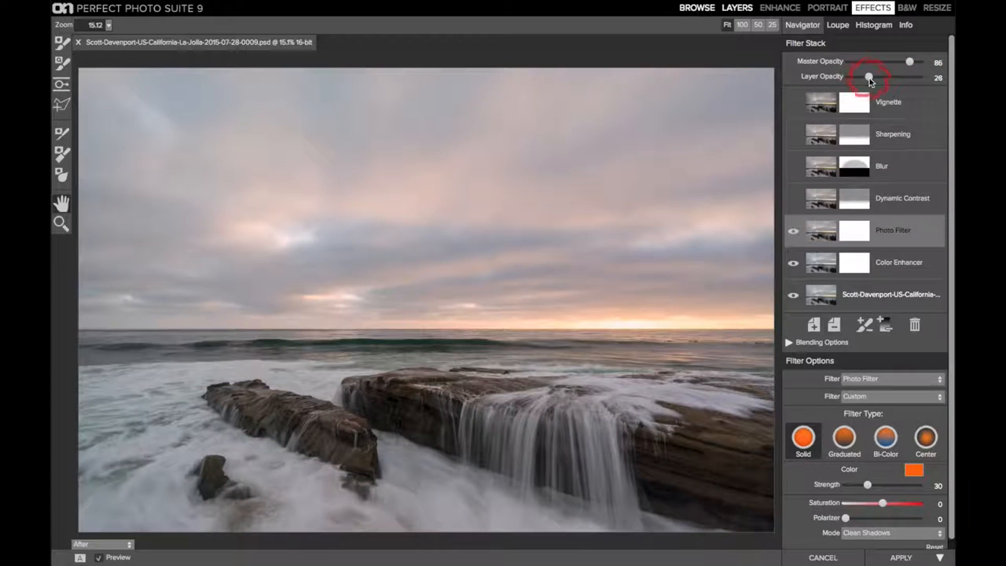
pyautogui.moveTo(869, 77); pyautogui.dragTo(874, 77)
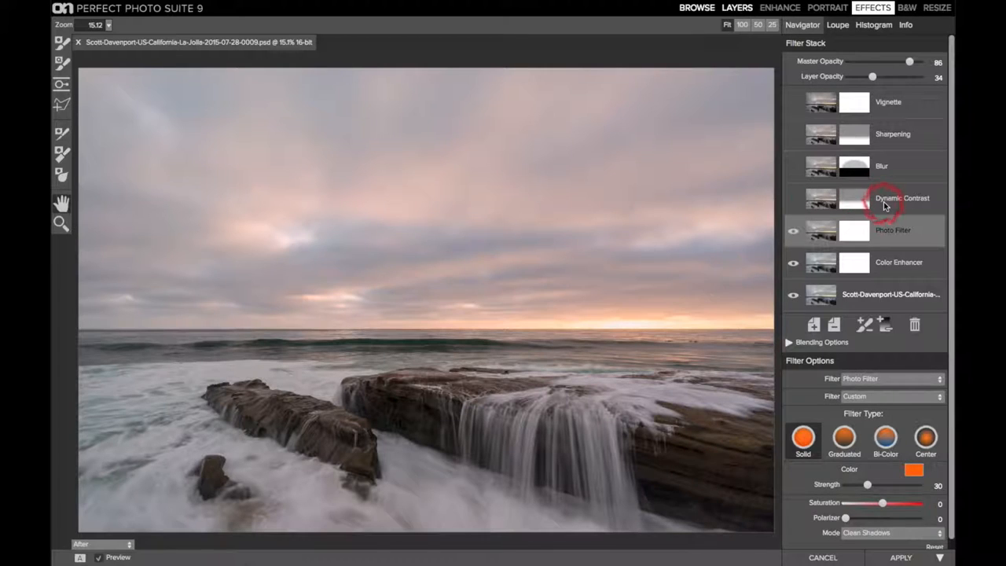
# Switch on the Dynamic Contrast layer with a gradient mask from the horizon toward the rocks
pyautogui.click(898, 198)
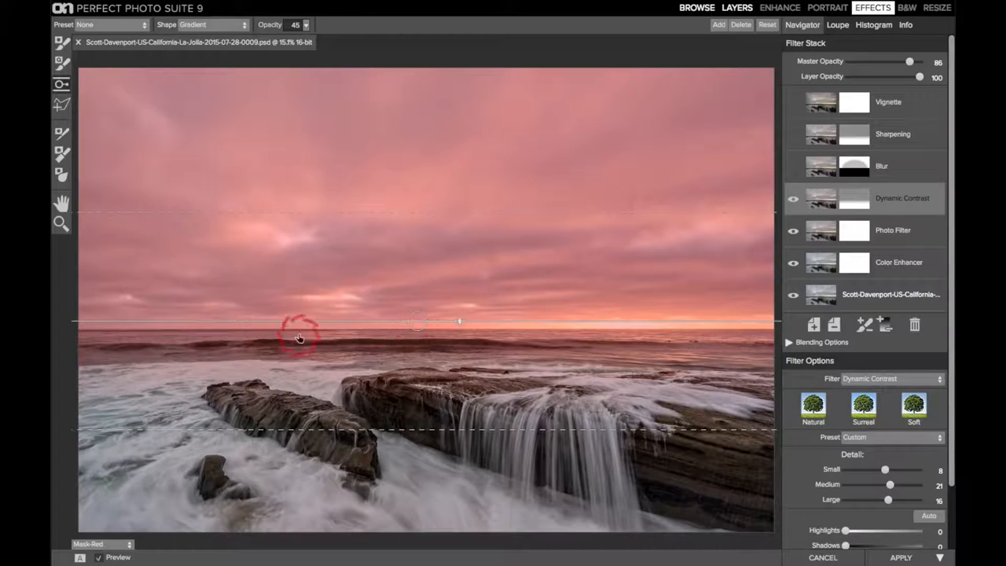
pyautogui.moveTo(298, 333); pyautogui.dragTo(320, 447)
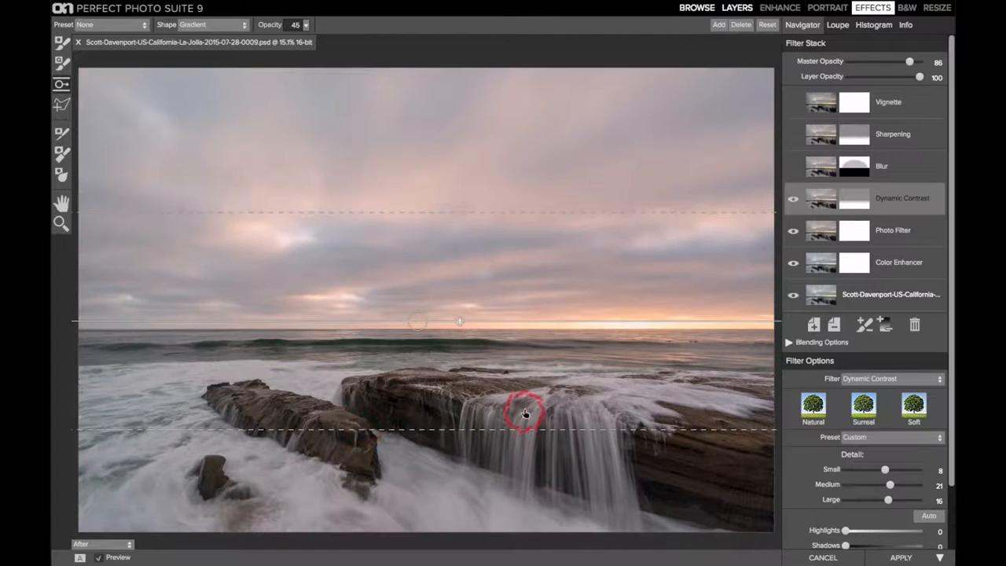
pyautogui.scroll(-3)
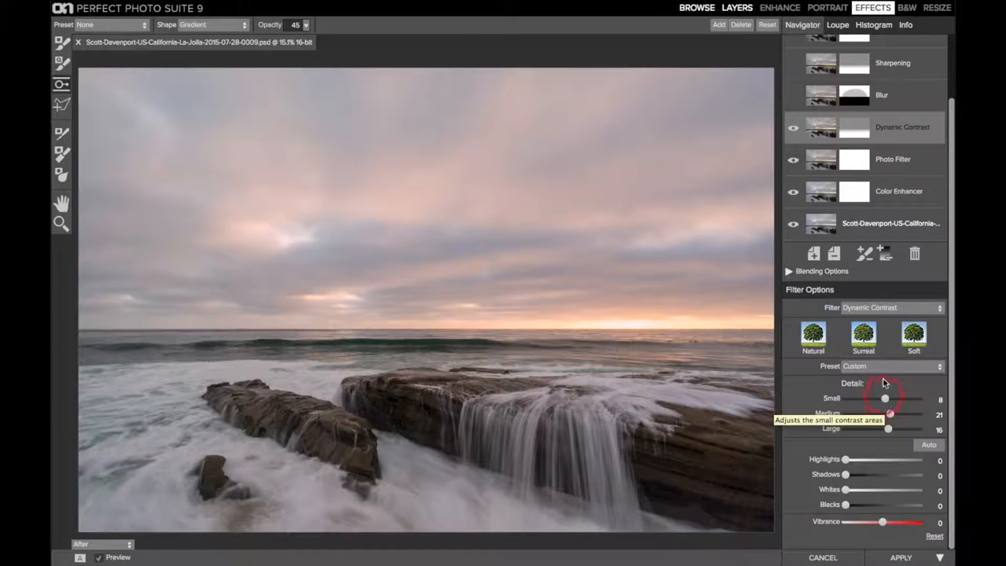
pyautogui.moveTo(894, 97)
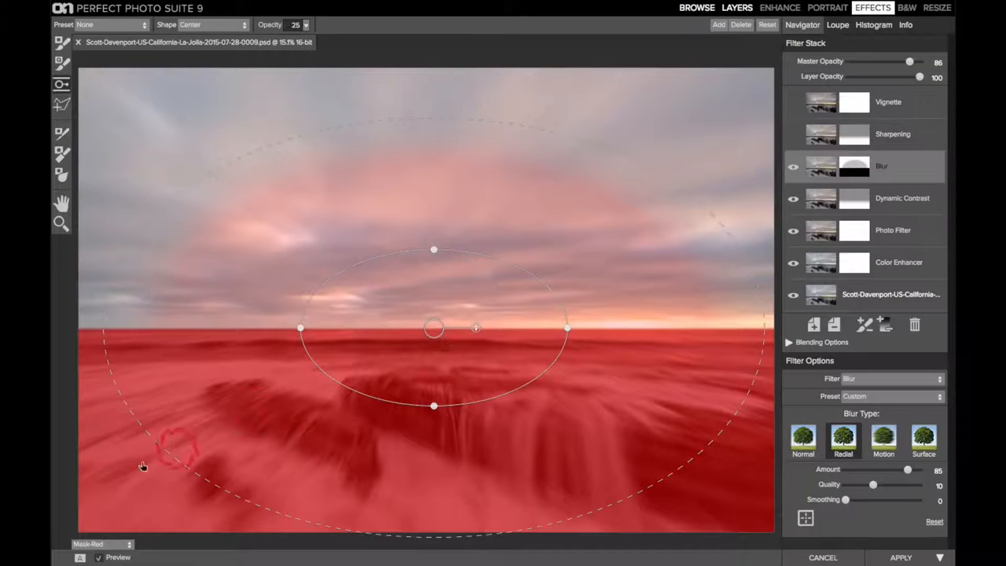
# Set the Blur layer to Radial with a centred mask over the sky, adjusting mask opacity
pyautogui.click(844, 442)
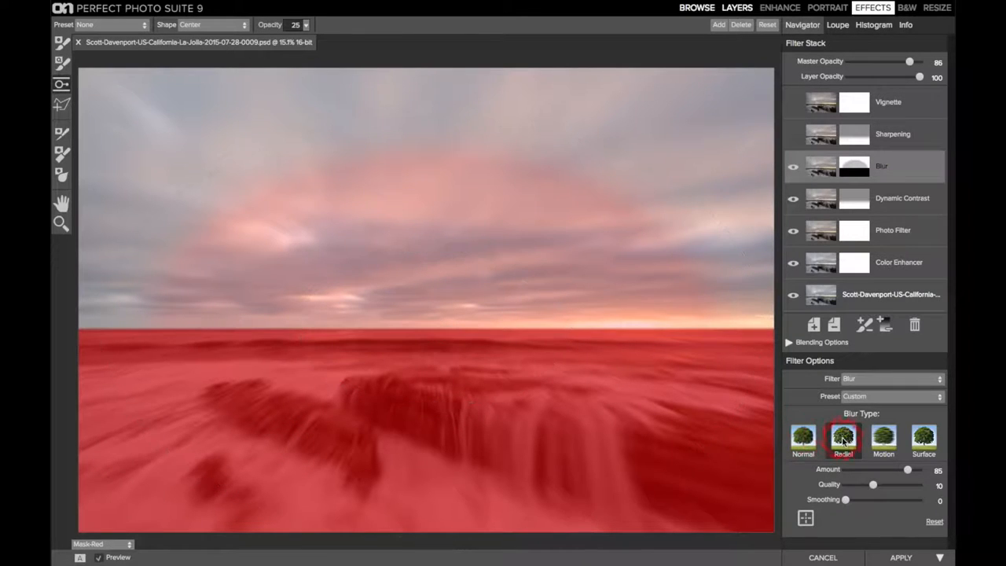
pyautogui.click(843, 440)
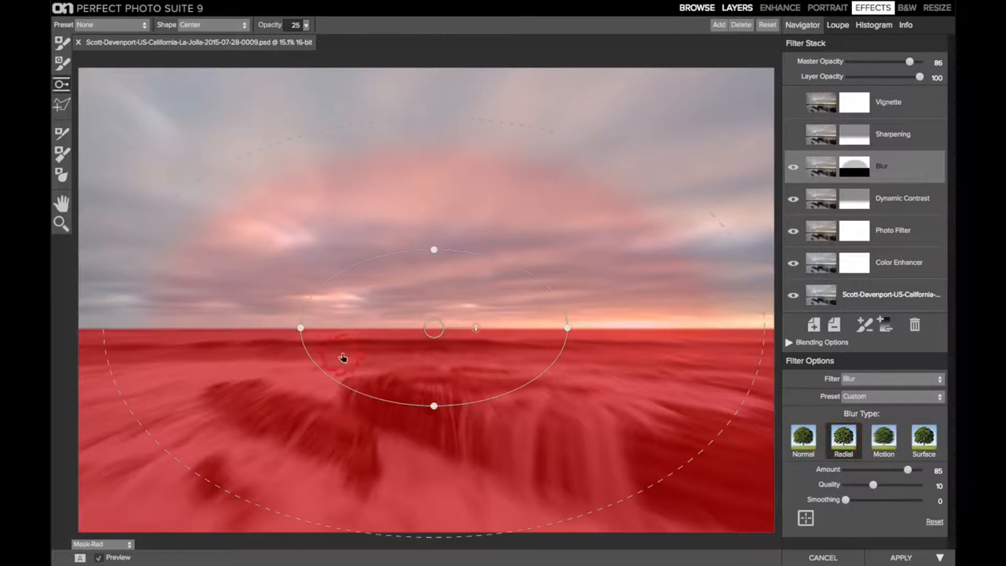
pyautogui.moveTo(610, 407)
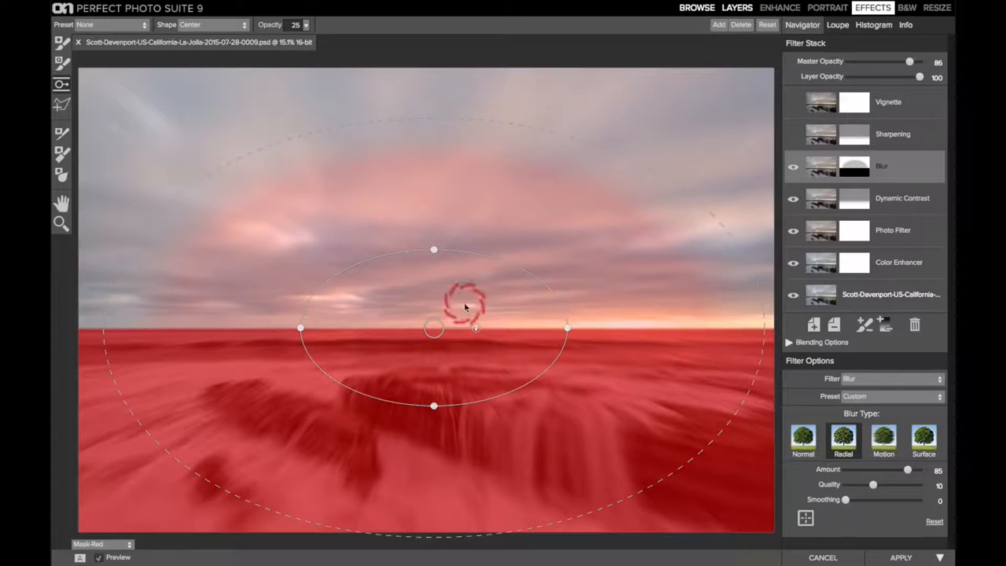
pyautogui.moveTo(496, 286)
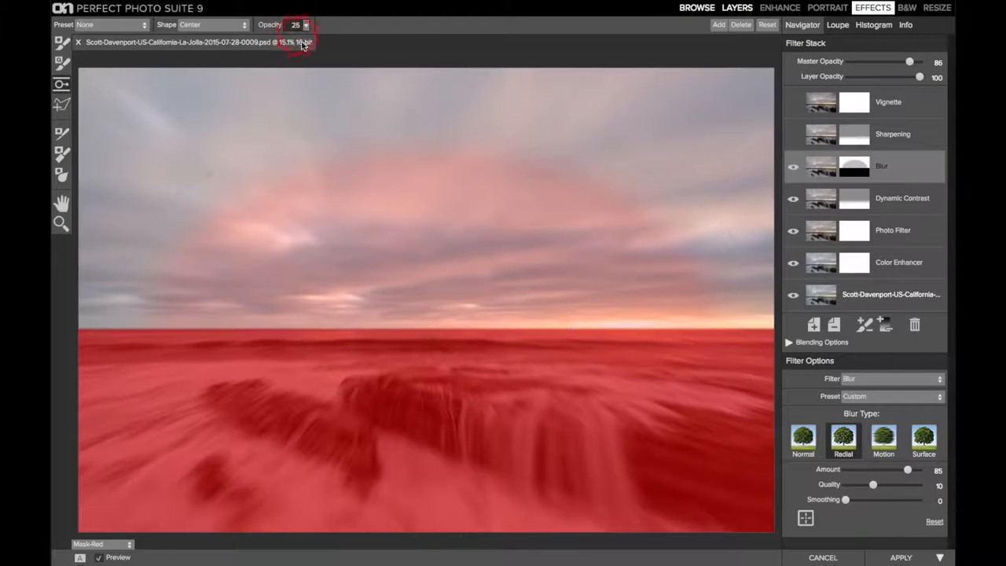
pyautogui.click(417, 228)
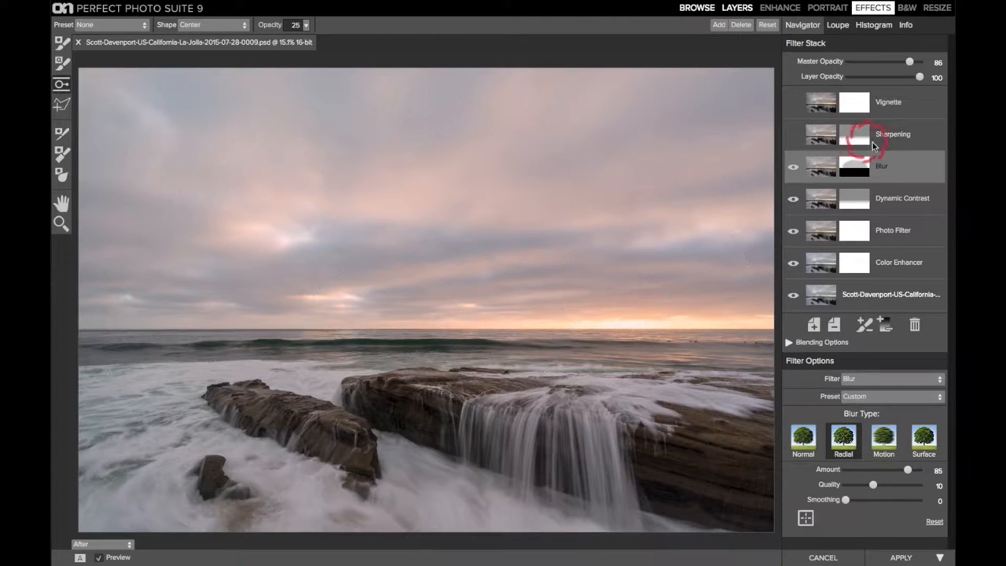
# Enable the High Pass Sharpening layer and position its gradient mask over the rocks
pyautogui.click(889, 135)
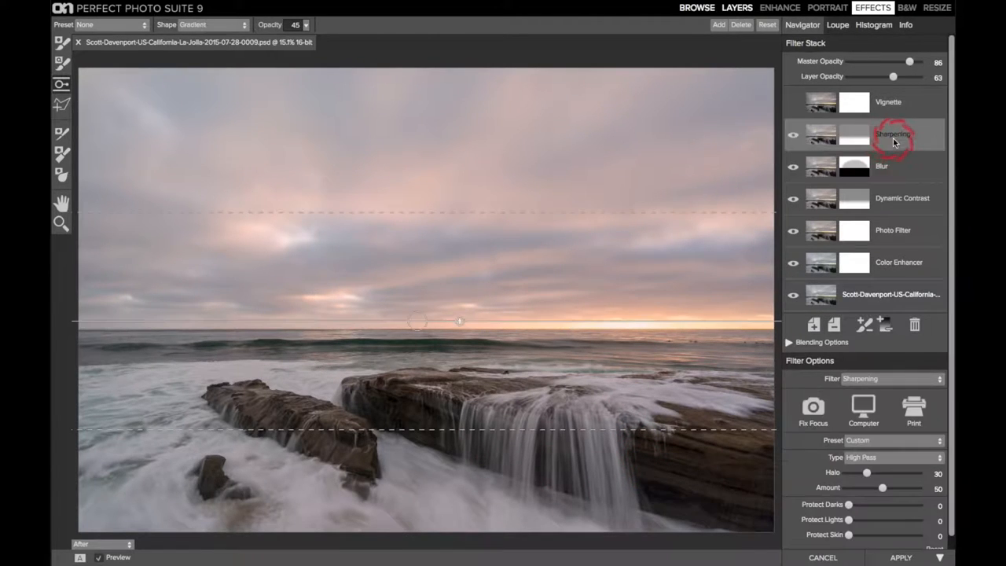
pyautogui.moveTo(893, 141)
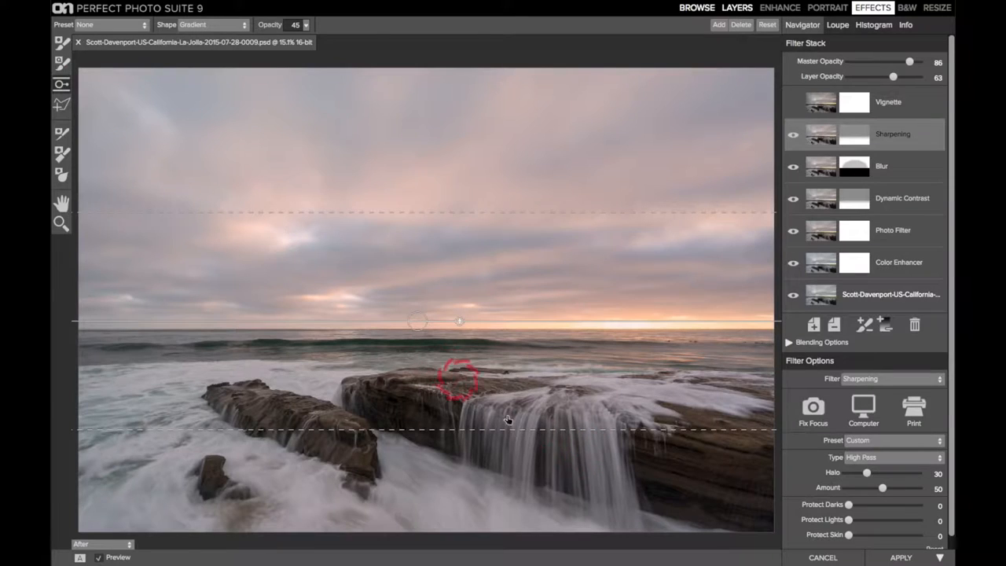
pyautogui.moveTo(459, 377); pyautogui.dragTo(594, 437)
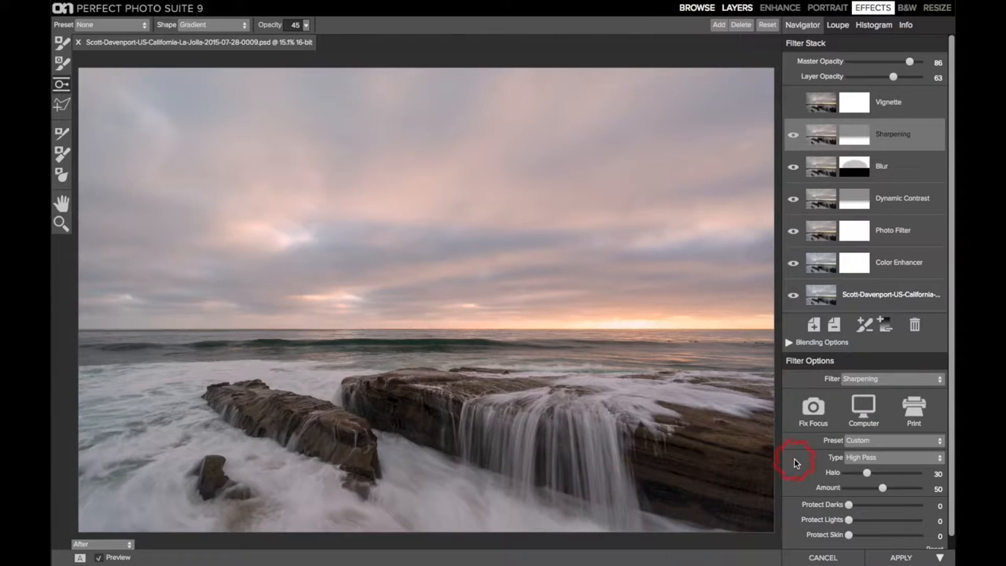
pyautogui.moveTo(795, 462)
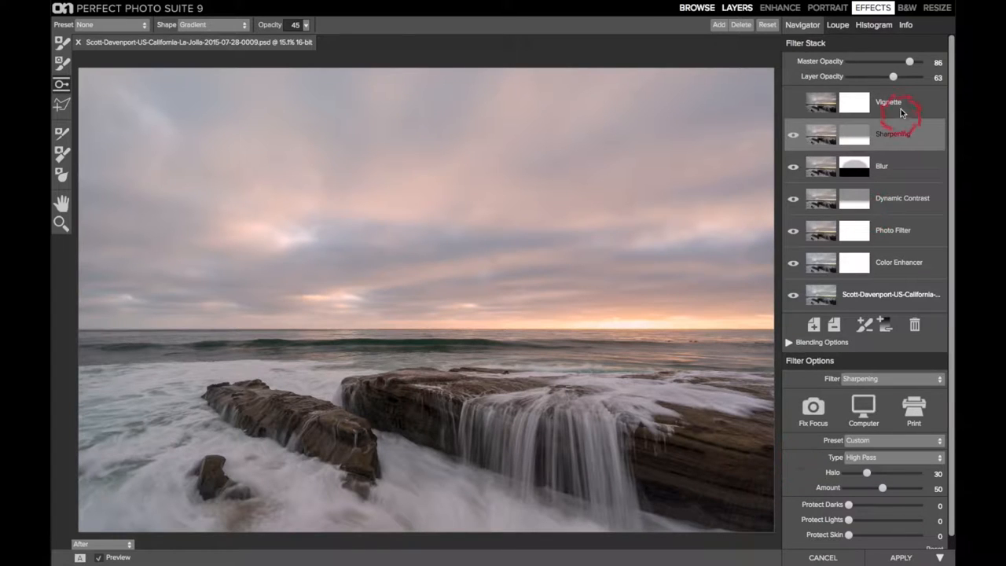
# Enable the Vignette layer at brightness −100, compare it on and off, and lower its Feather
pyautogui.click(888, 102)
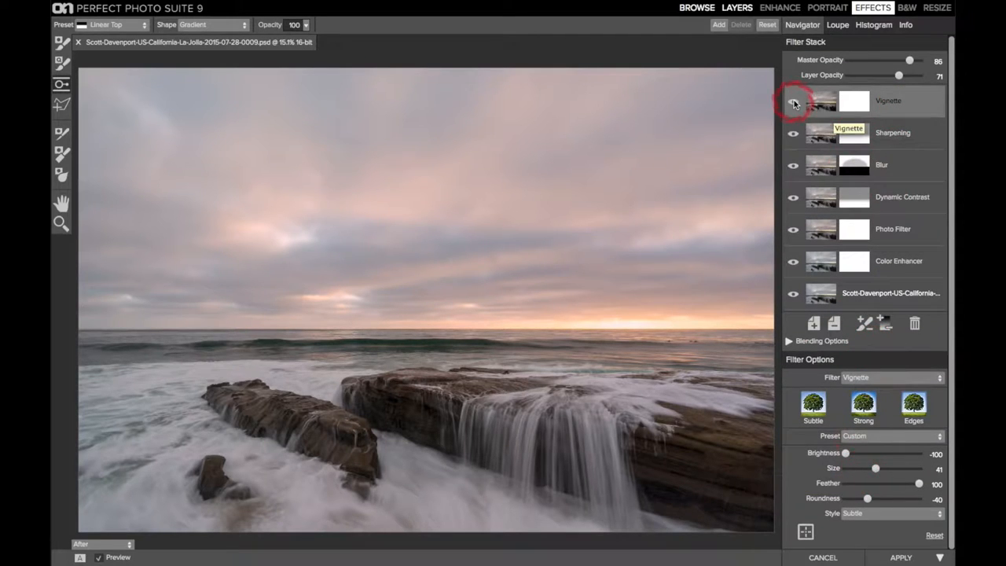
pyautogui.click(794, 104)
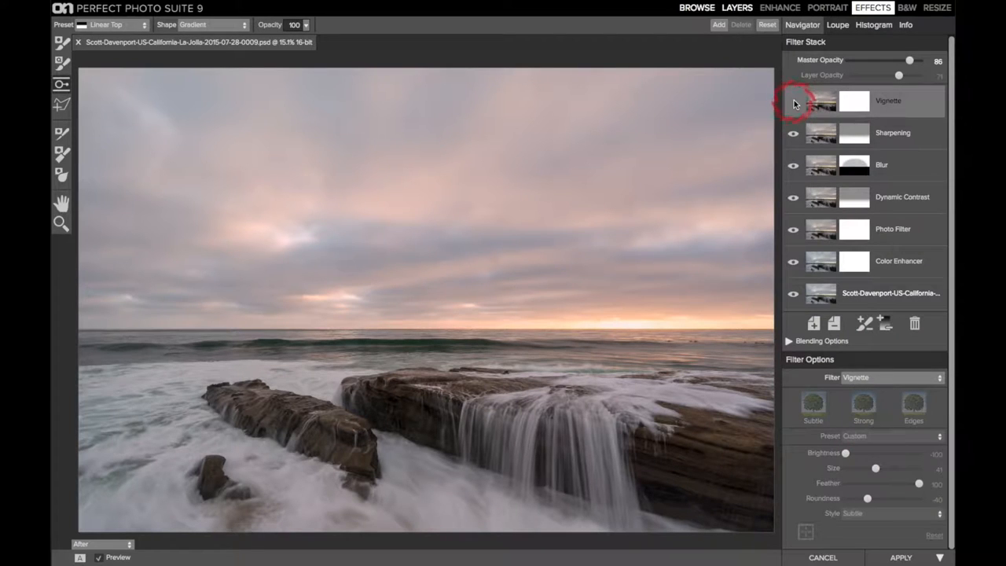
pyautogui.click(794, 101)
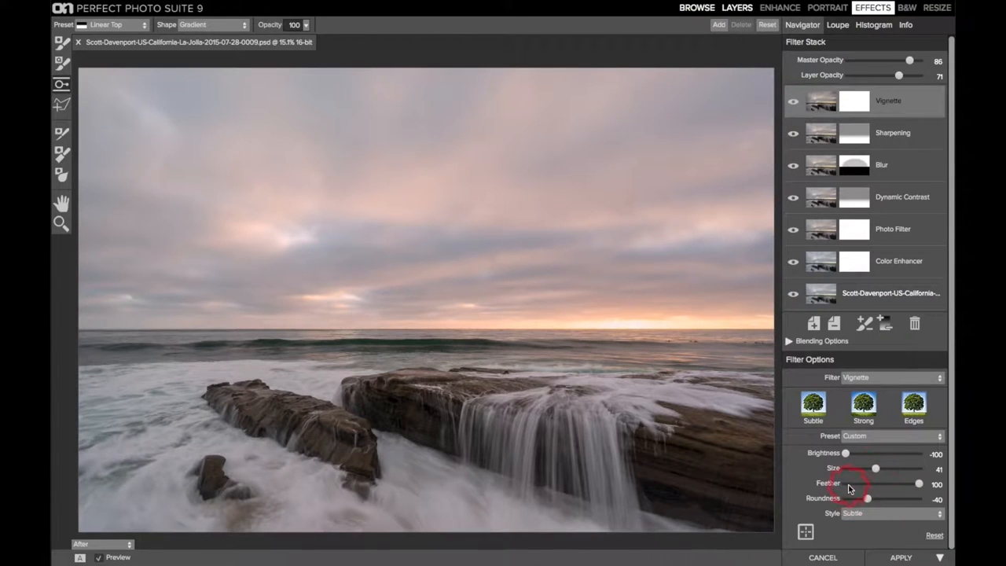
pyautogui.moveTo(919, 484); pyautogui.dragTo(849, 484)
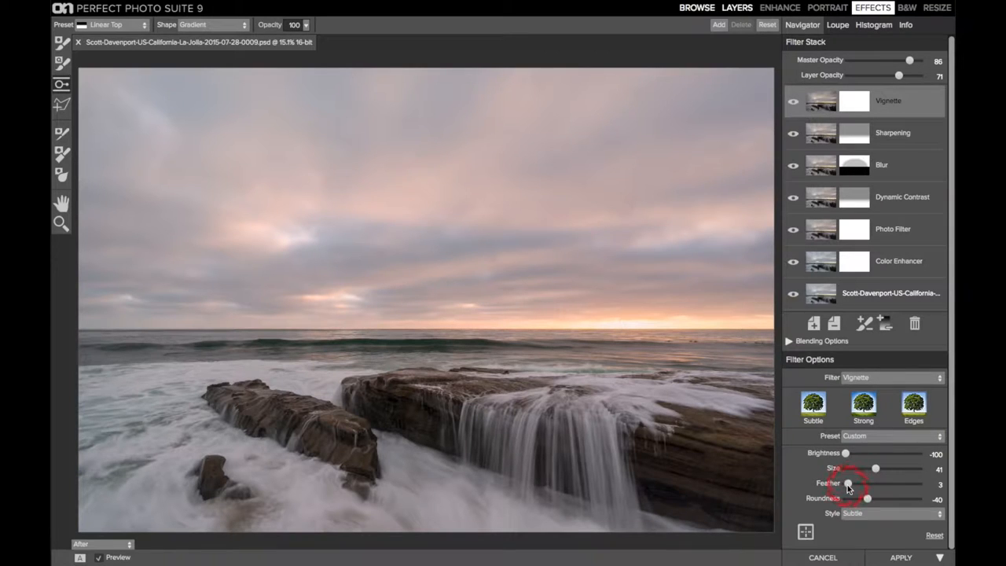